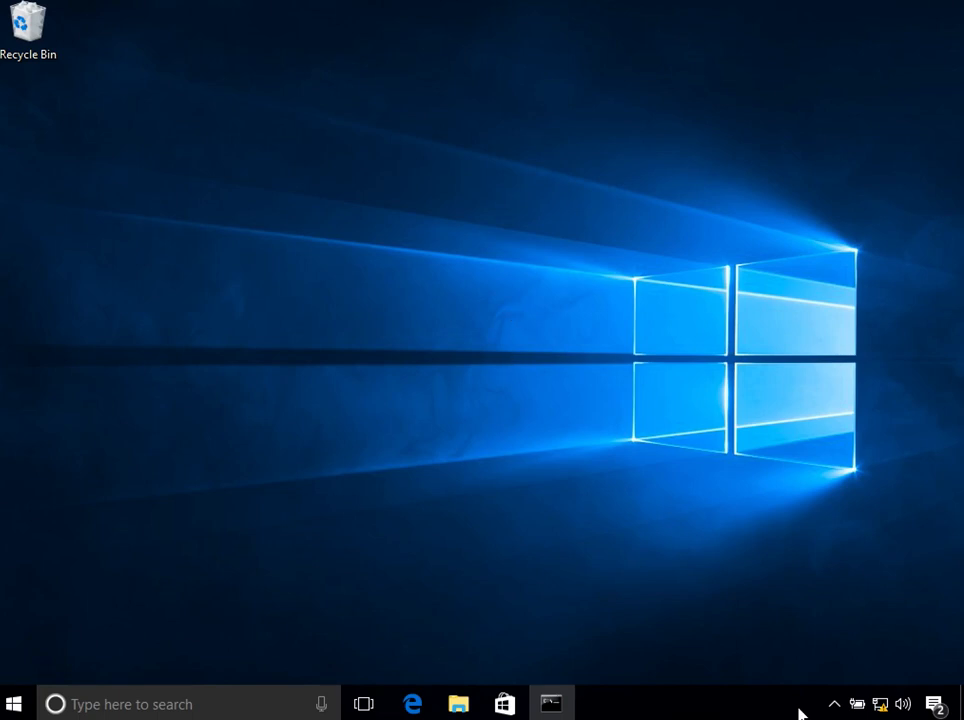
pyautogui.moveTo(864, 580)
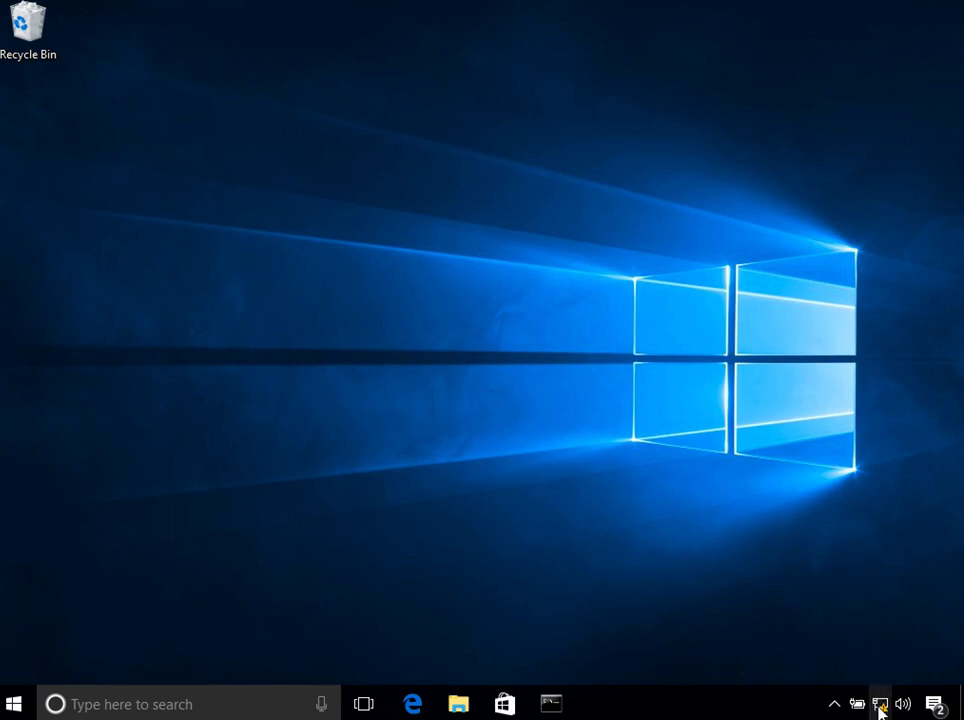
pyautogui.moveTo(884, 650)
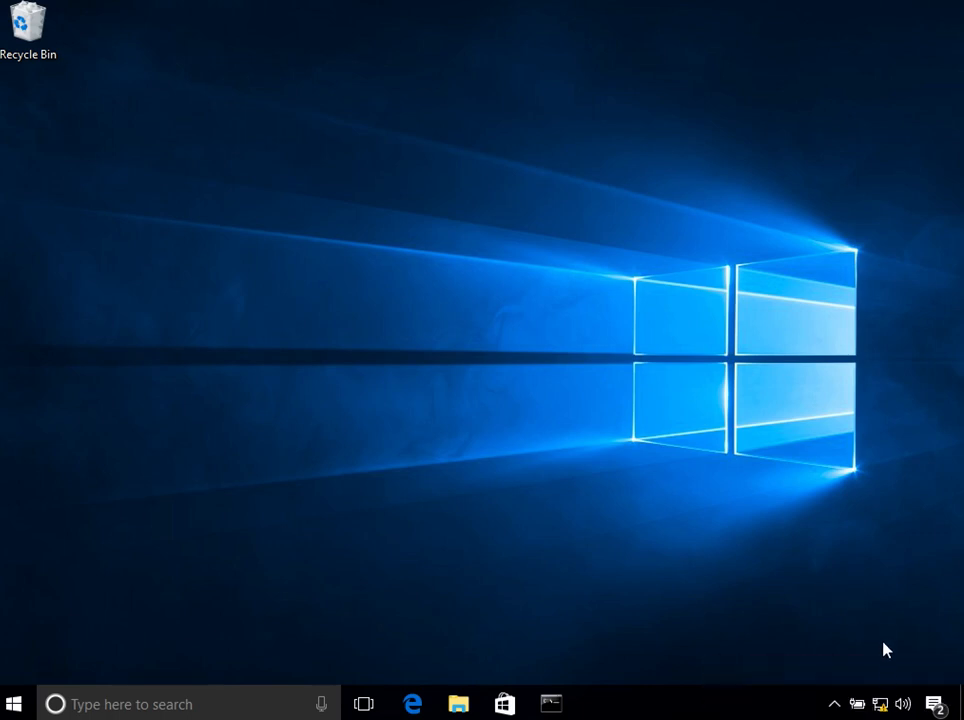
pyautogui.moveTo(884, 704)
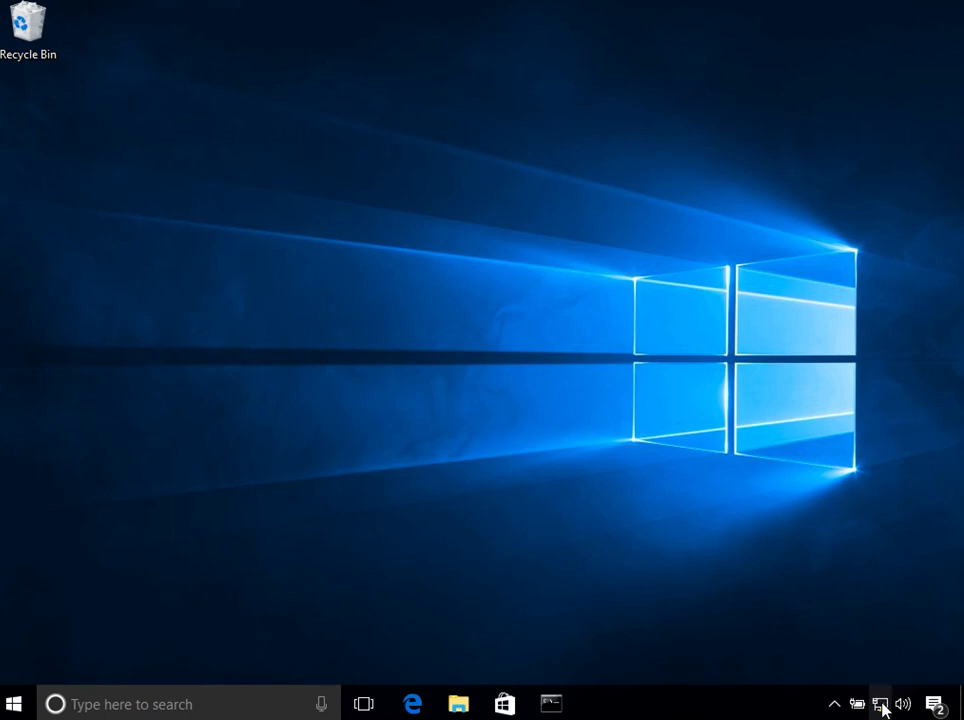
# - Show the system-tray network icon's menu with Troubleshoot and Network and Sharing Center
pyautogui.rightClick(880, 704)
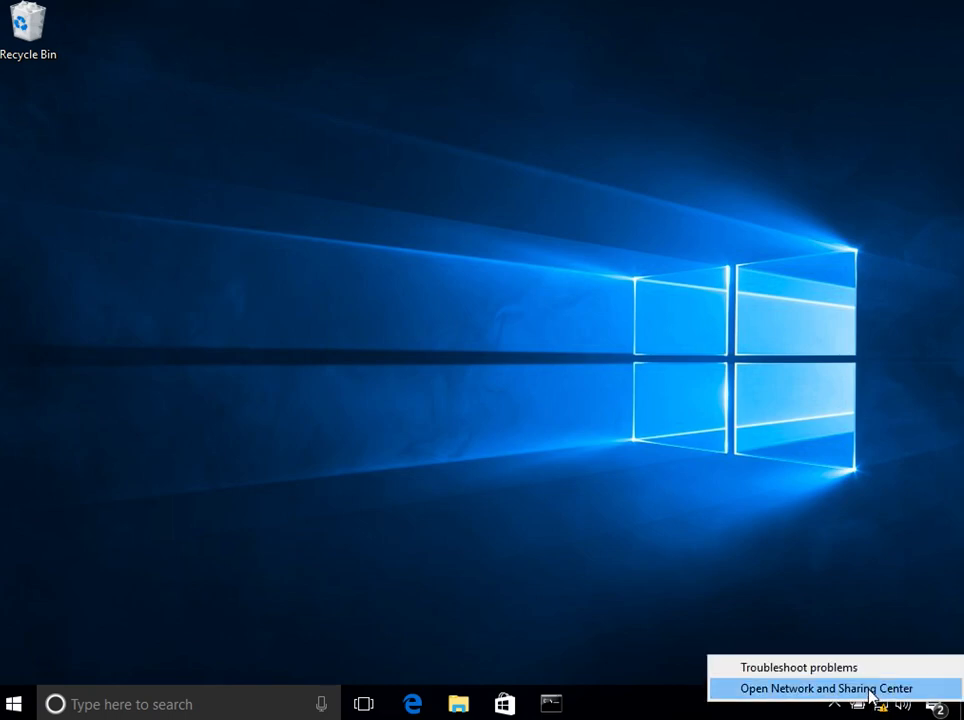
# - Open the Network and Sharing Center showing the unidentified public Ethernet network
pyautogui.click(826, 688)
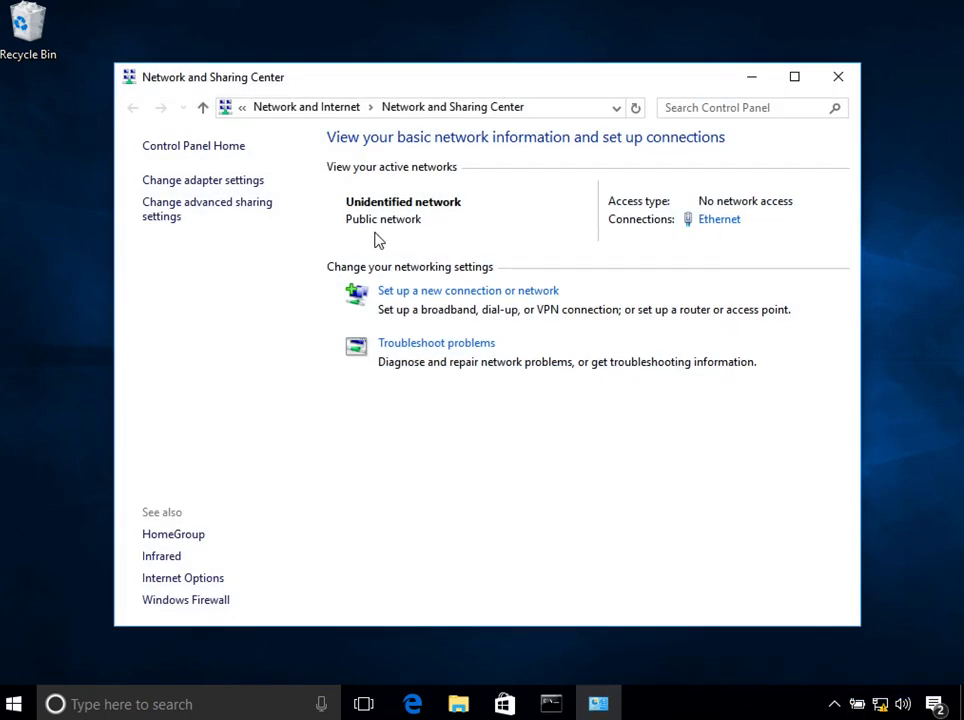
pyautogui.moveTo(208, 210)
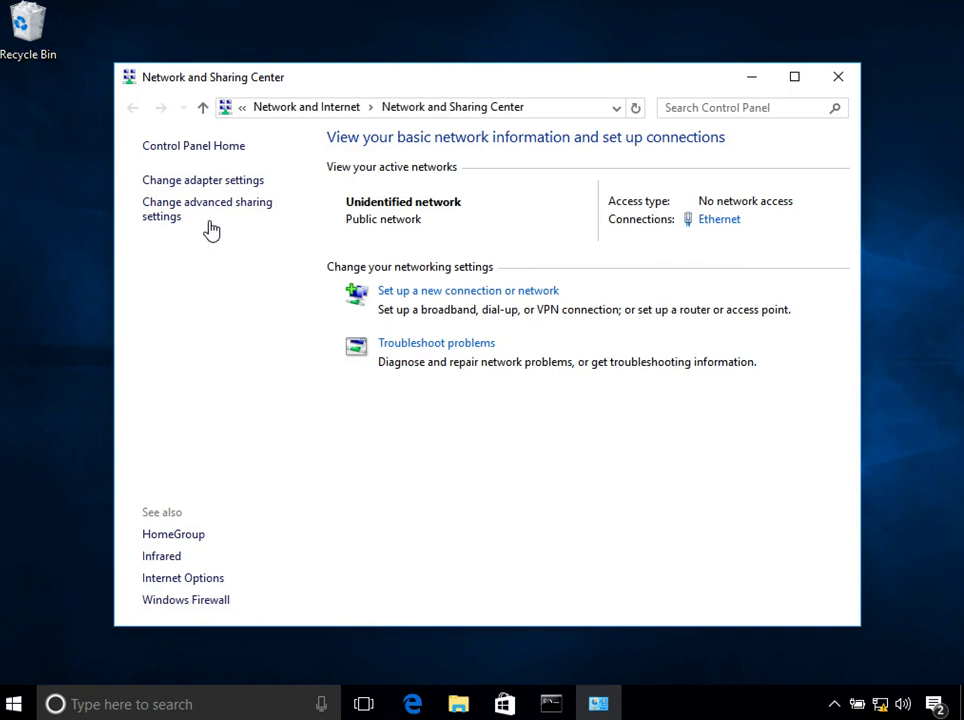
pyautogui.moveTo(202, 180)
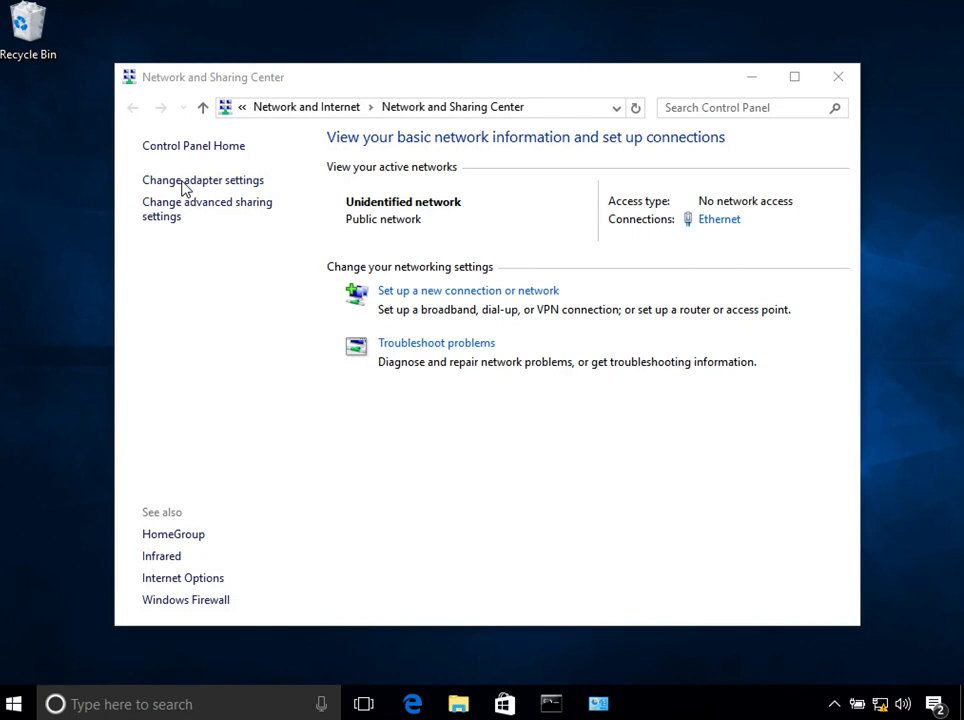
# - Show the adapter list in Network Connections and select the Ethernet adapter
pyautogui.click(202, 180)
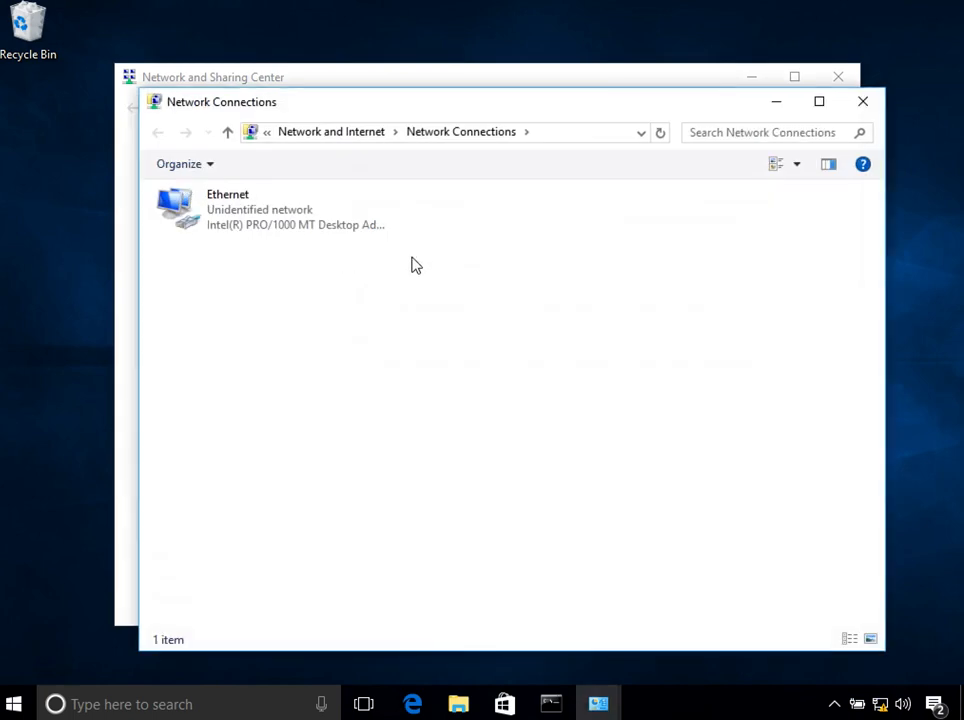
pyautogui.moveTo(396, 312)
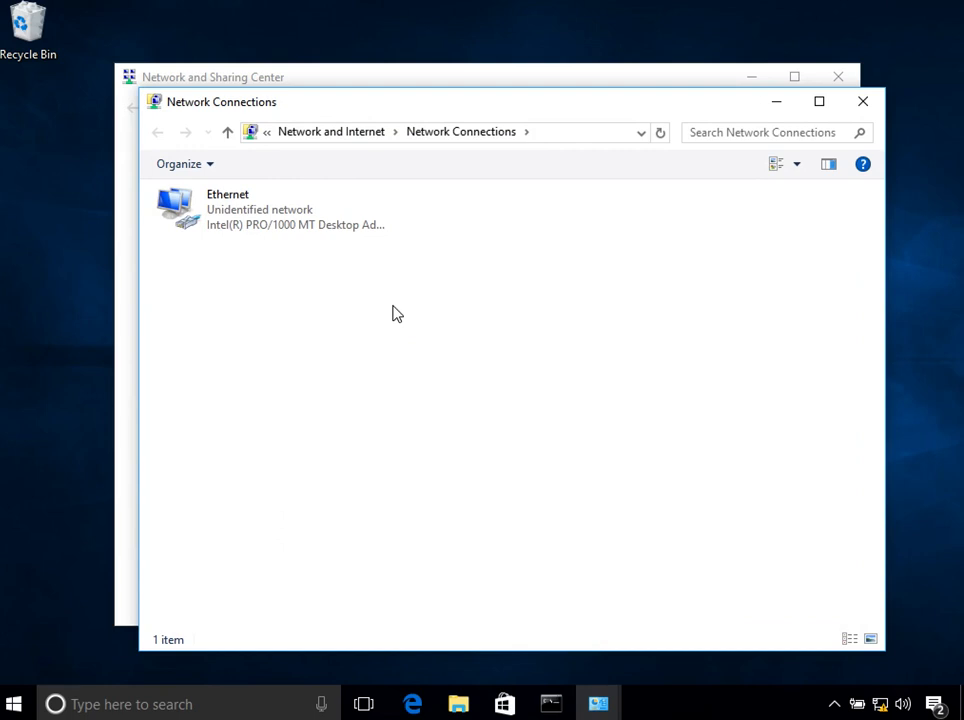
pyautogui.moveTo(336, 270)
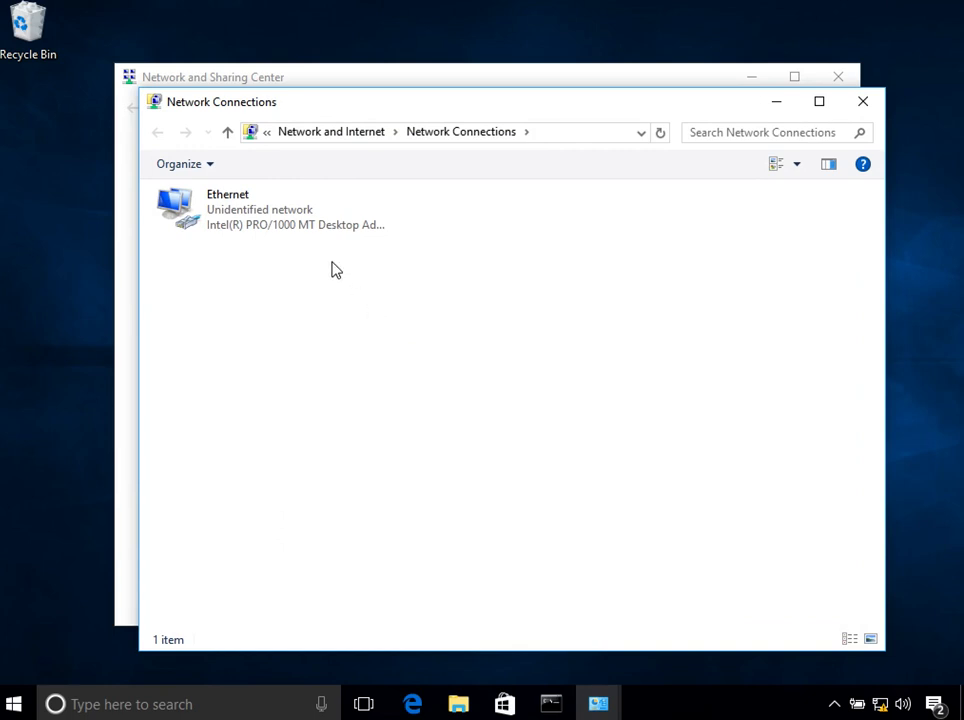
pyautogui.click(270, 208)
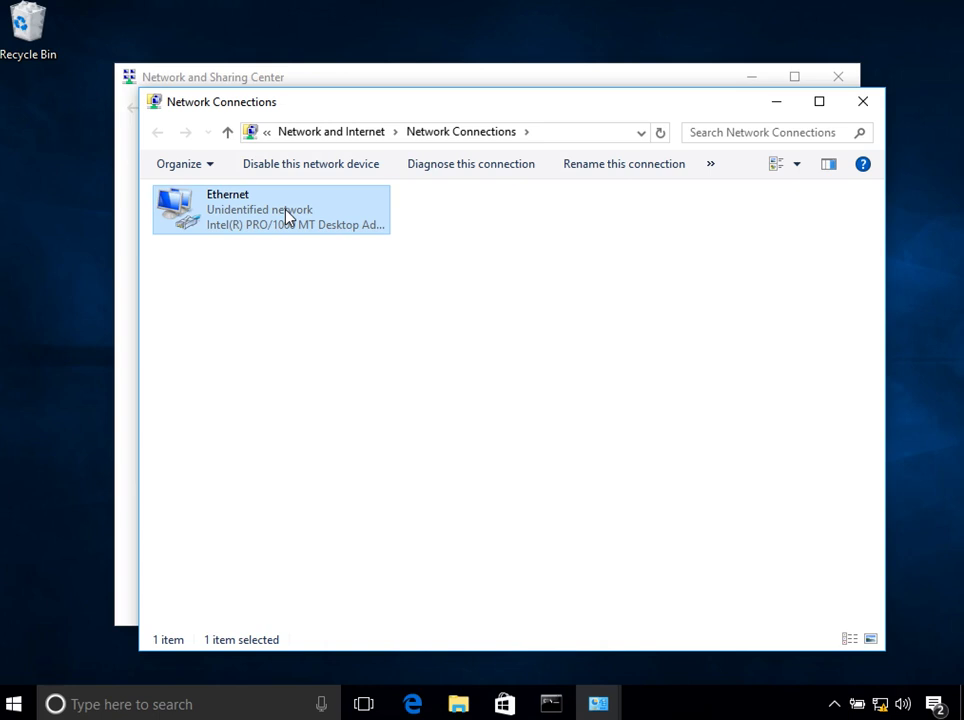
pyautogui.moveTo(316, 288)
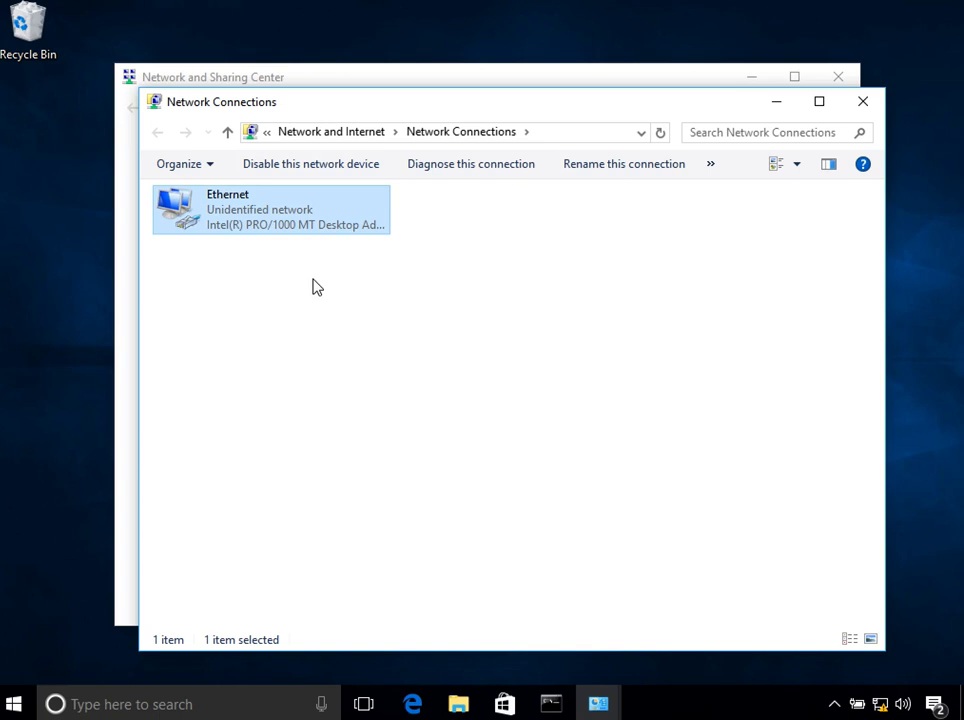
pyautogui.moveTo(336, 280)
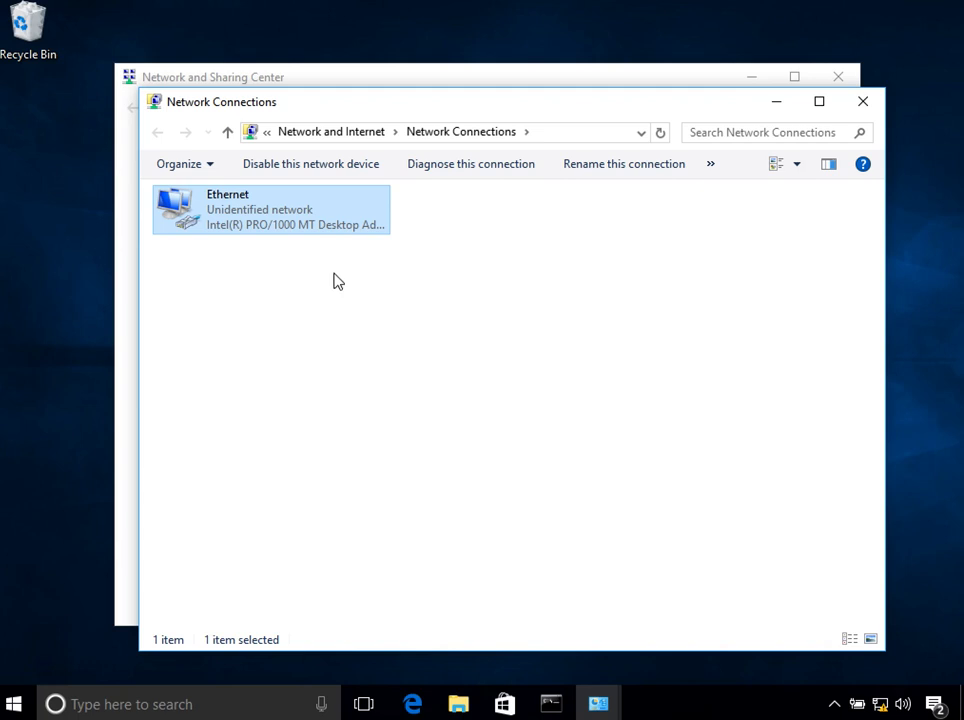
pyautogui.moveTo(380, 314)
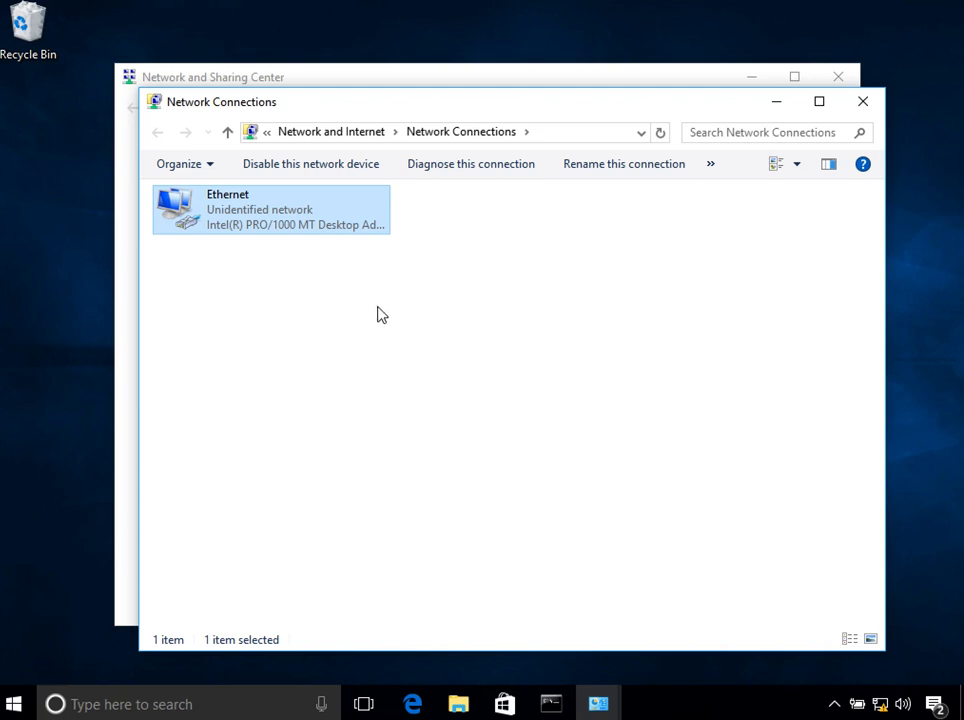
pyautogui.moveTo(308, 228)
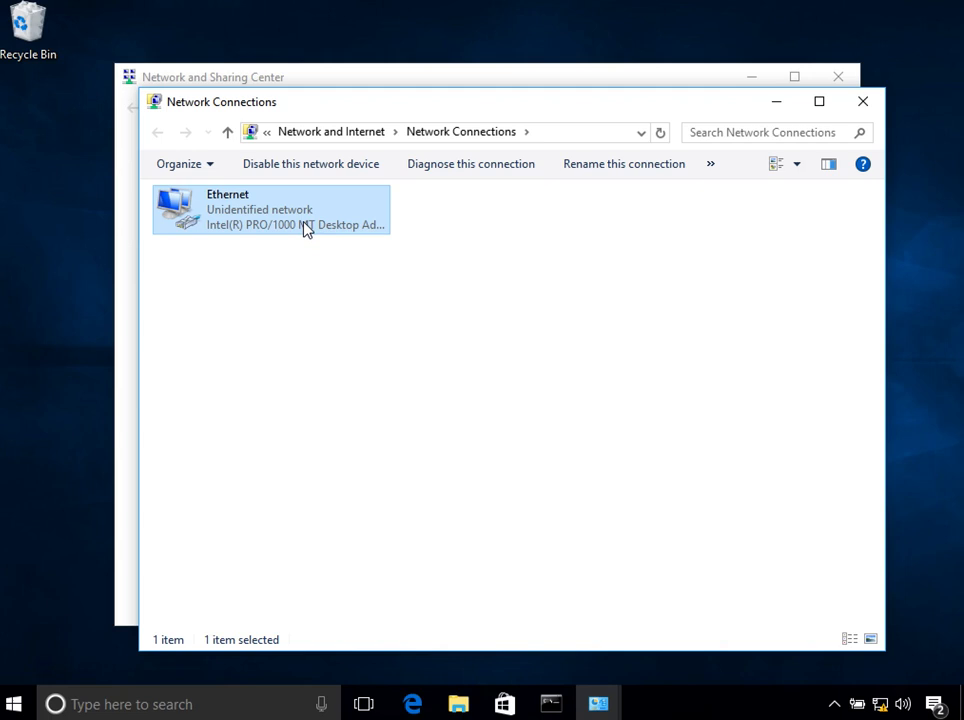
pyautogui.moveTo(232, 216)
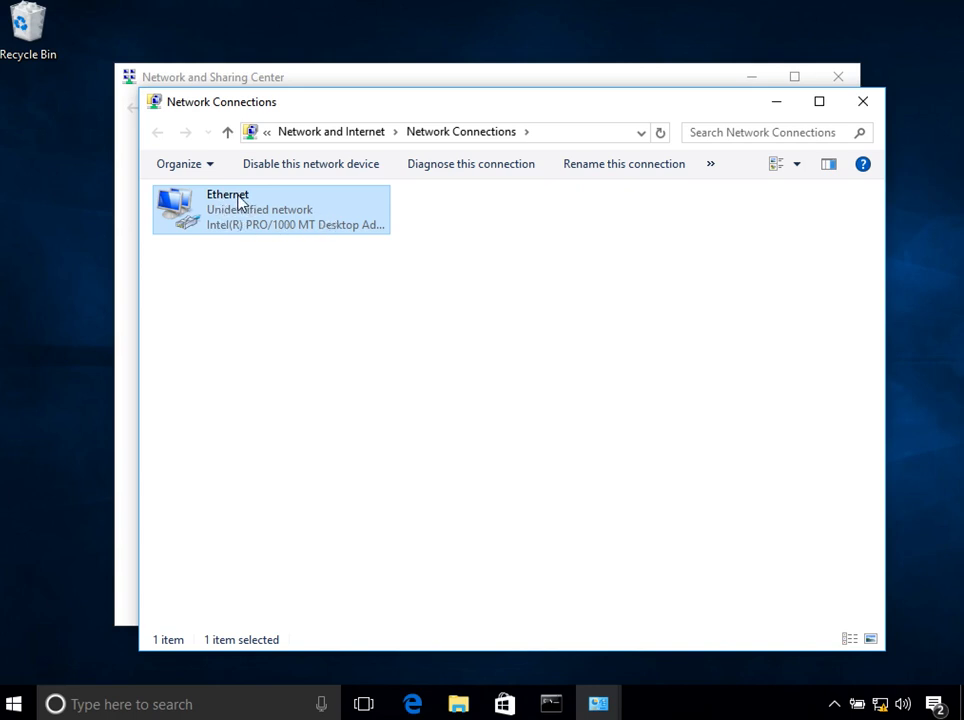
pyautogui.moveTo(240, 210)
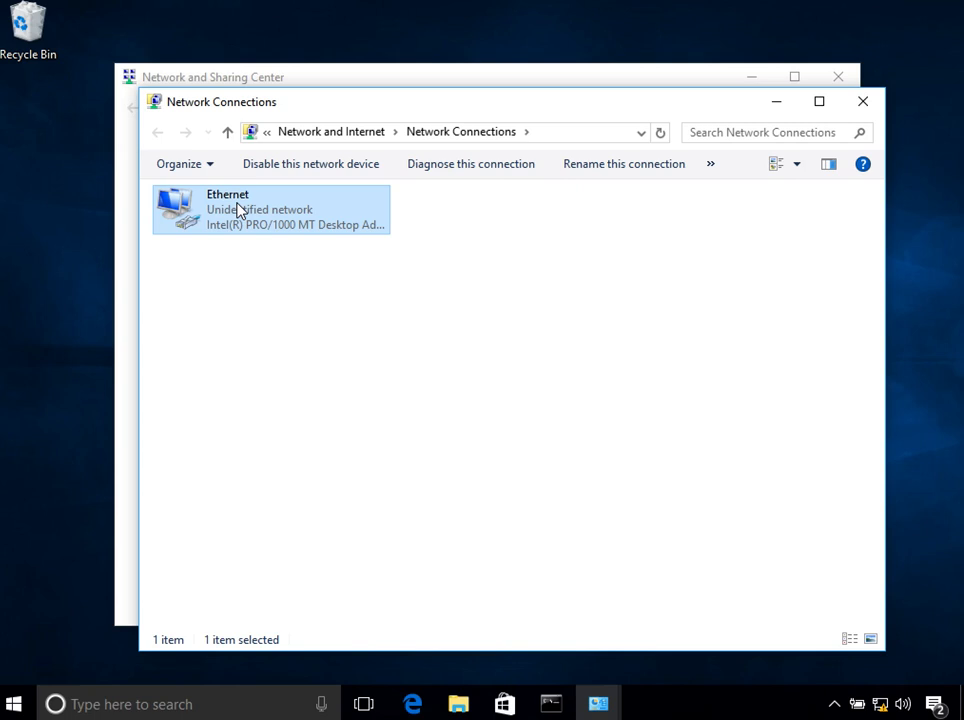
pyautogui.moveTo(356, 386)
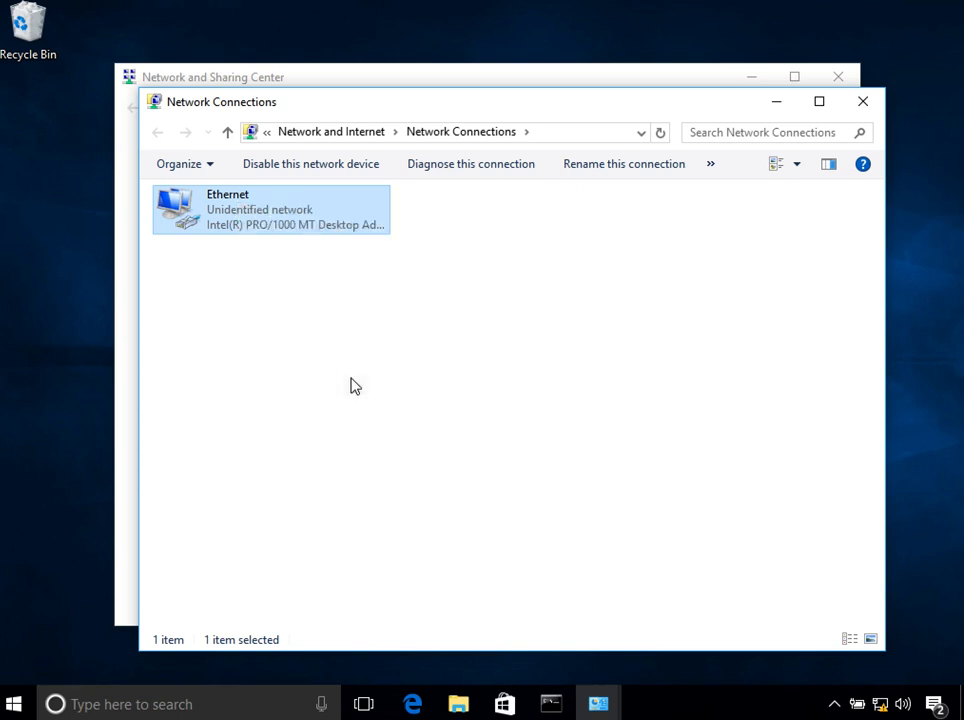
# - Reach the Ethernet Properties dialog listing Internet Protocol Version 4 (TCP/IPv4)
pyautogui.doubleClick(270, 210)
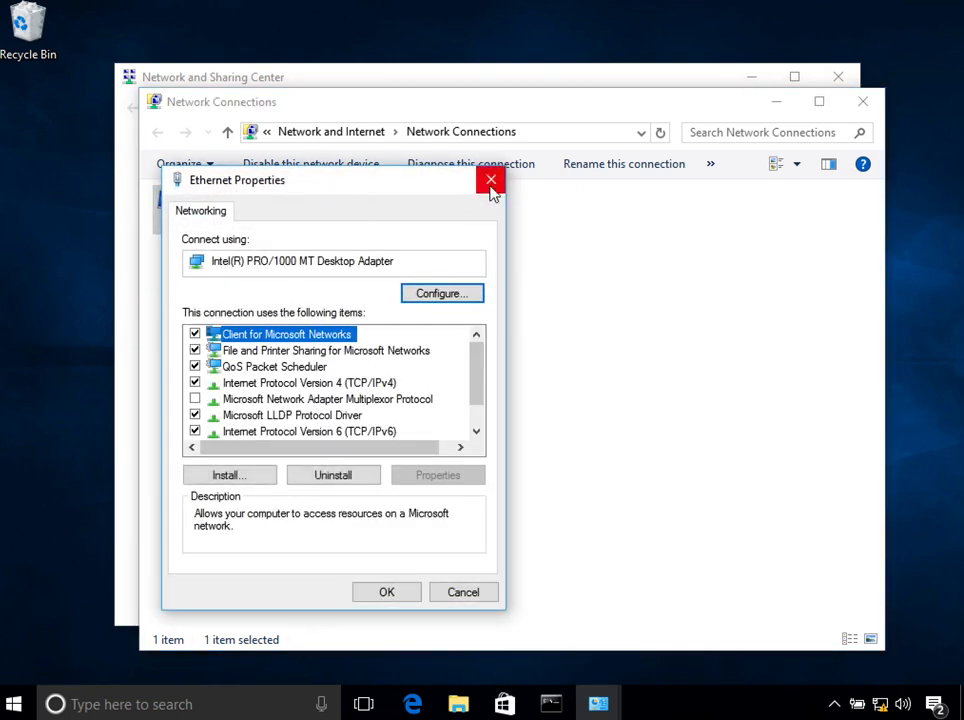
pyautogui.click(490, 180)
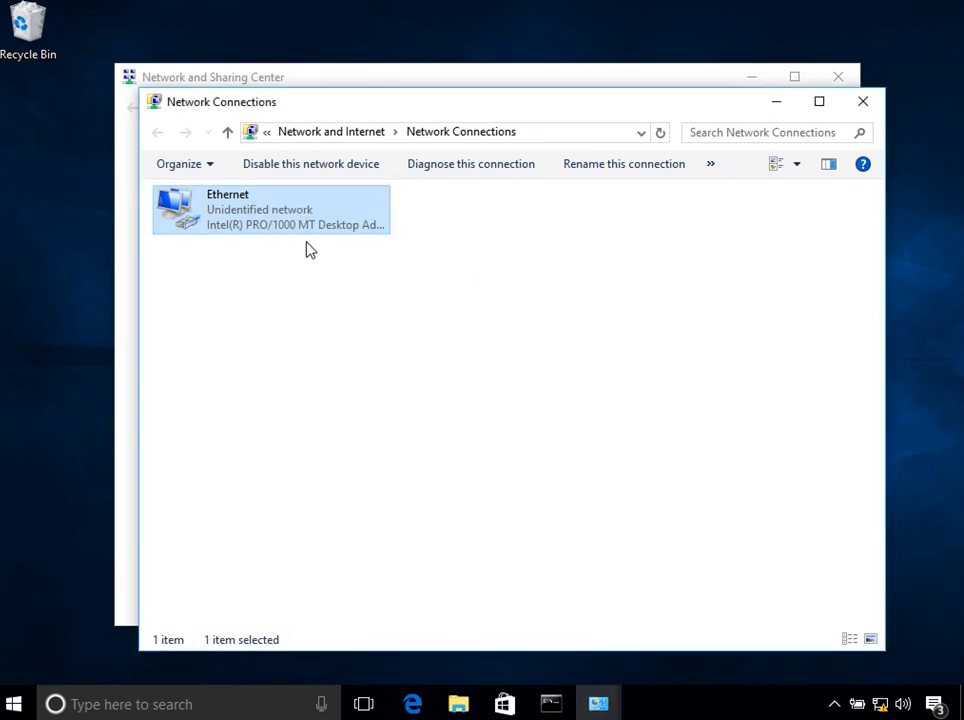
pyautogui.moveTo(236, 212)
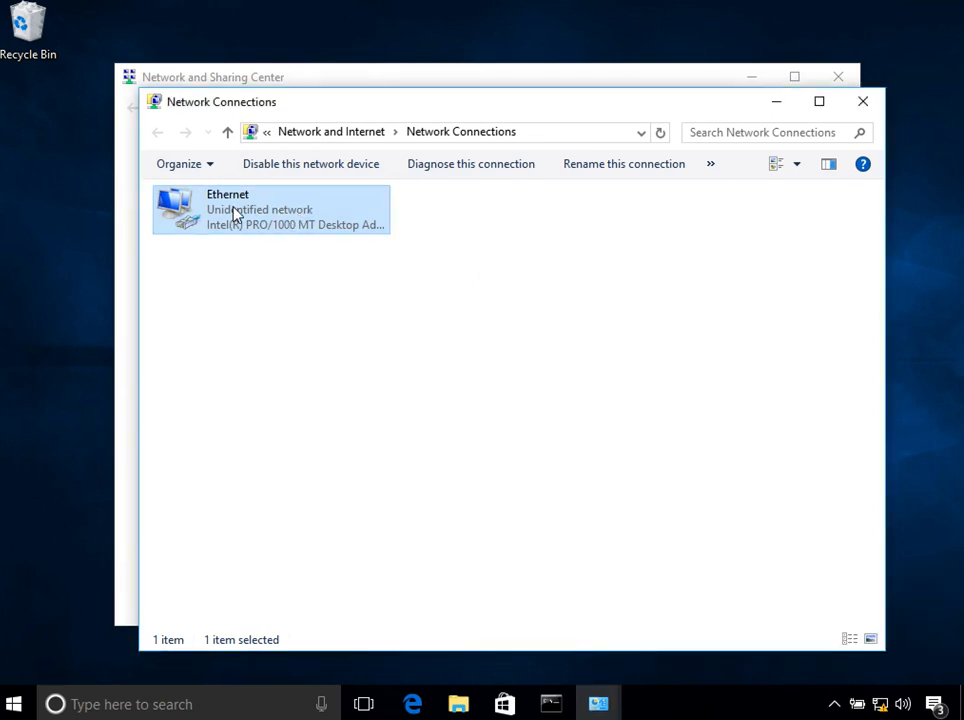
pyautogui.doubleClick(270, 210)
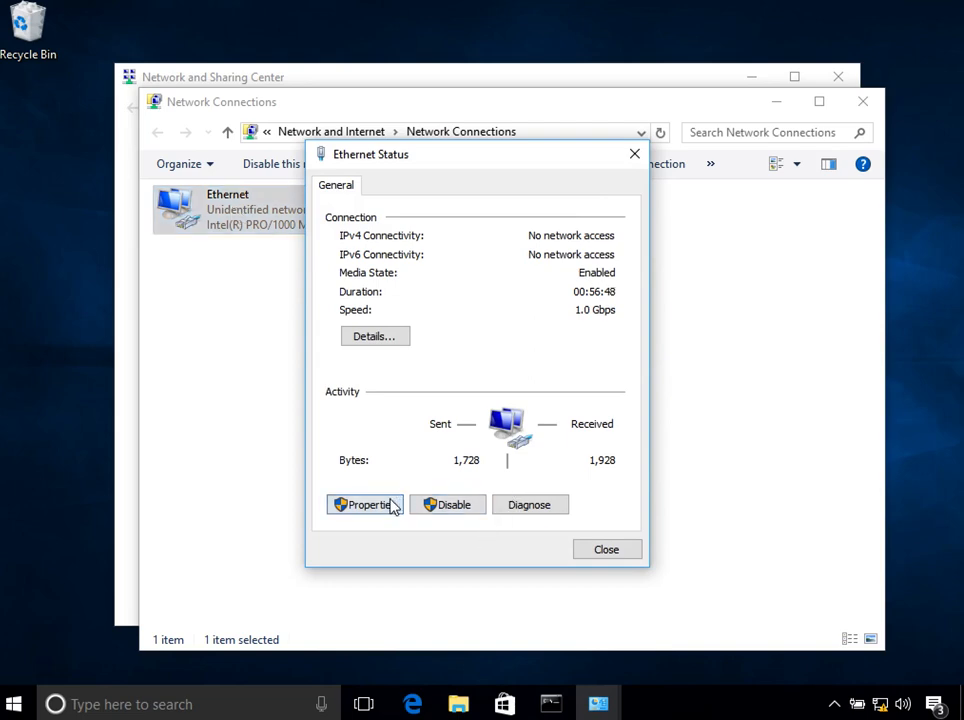
pyautogui.click(364, 504)
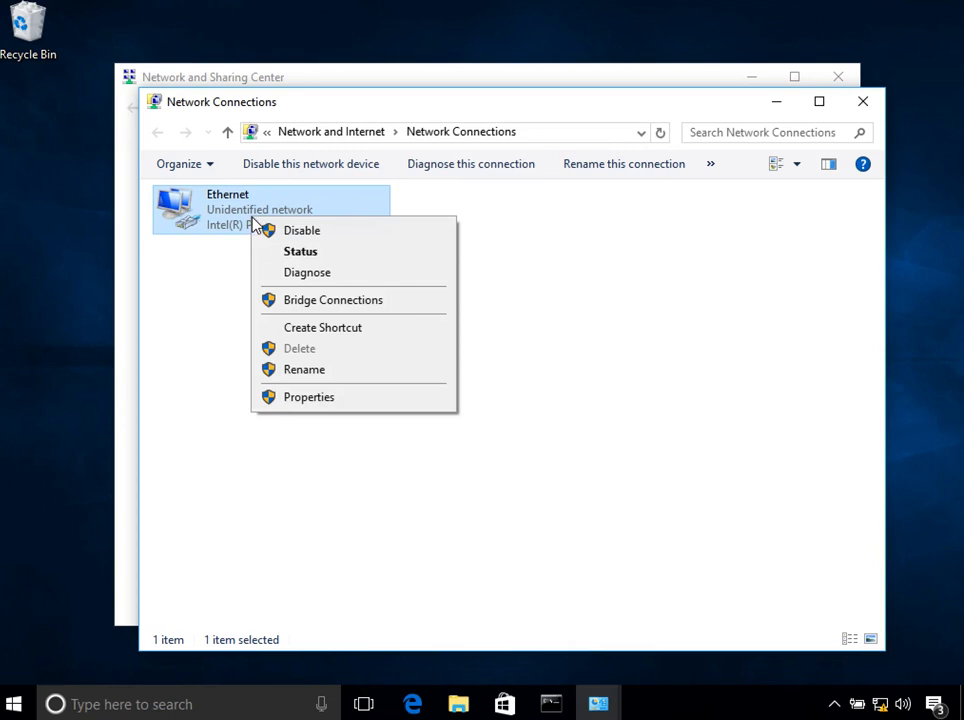
pyautogui.click(308, 396)
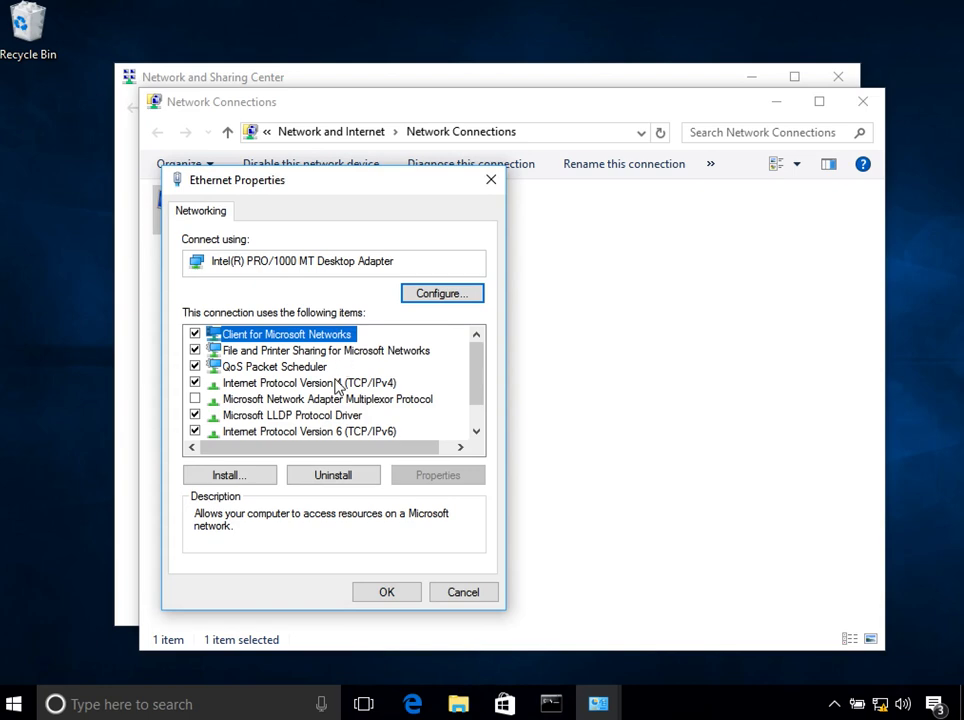
# - Open the Internet Protocol Version 4 (TCP/IPv4) Properties for Ethernet
pyautogui.click(310, 384)
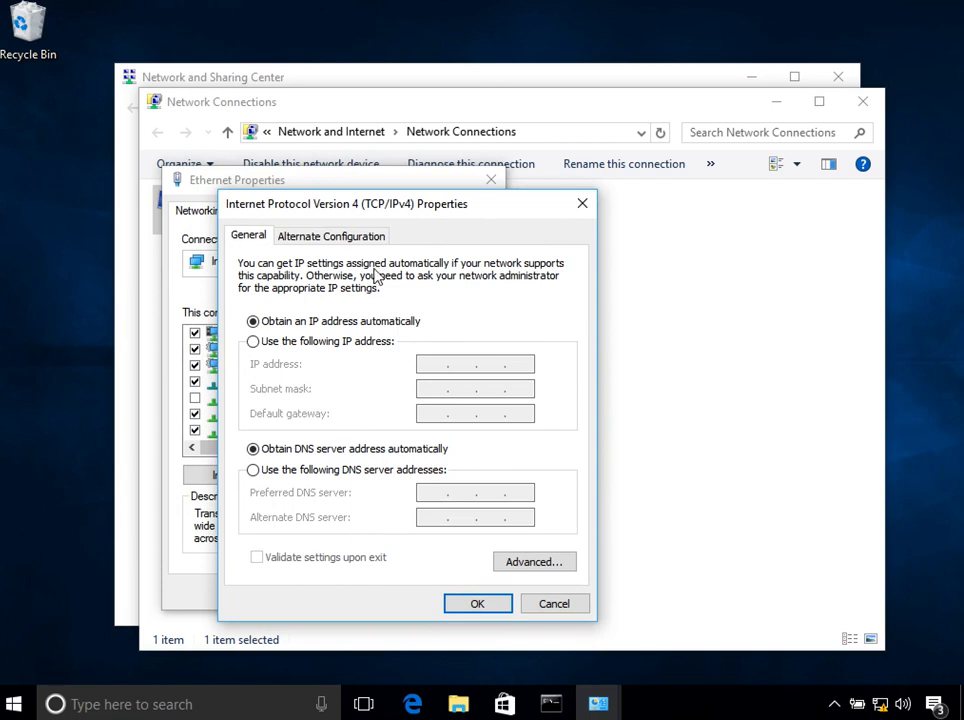
pyautogui.moveTo(352, 378)
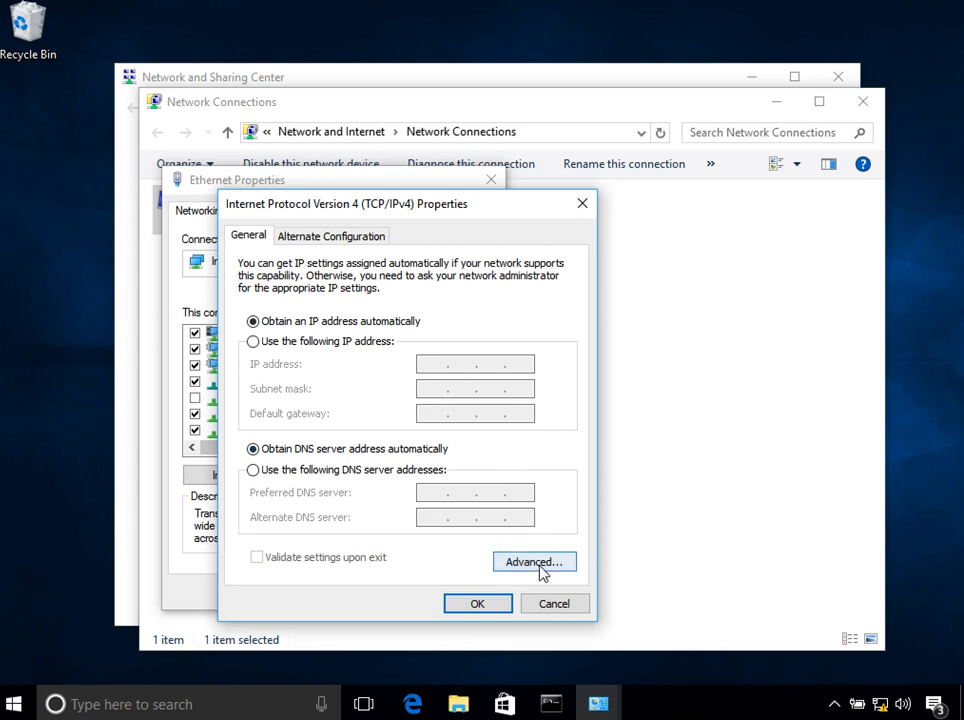
# - Show Advanced TCP/IP Settings with DHCP Enabled and no default gateways
pyautogui.click(534, 560)
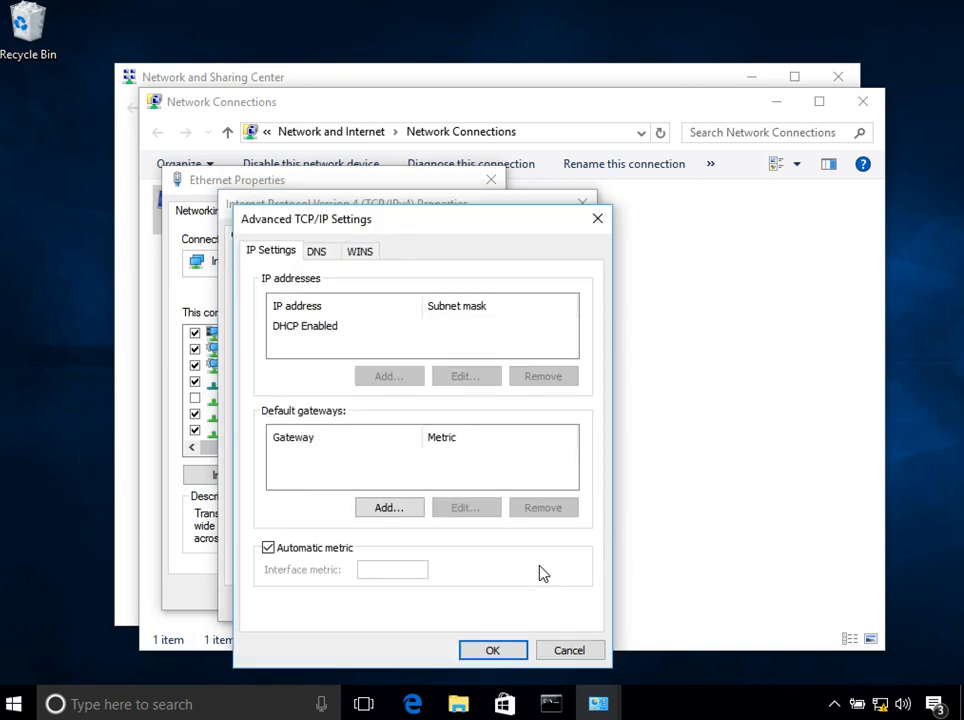
pyautogui.moveTo(328, 328)
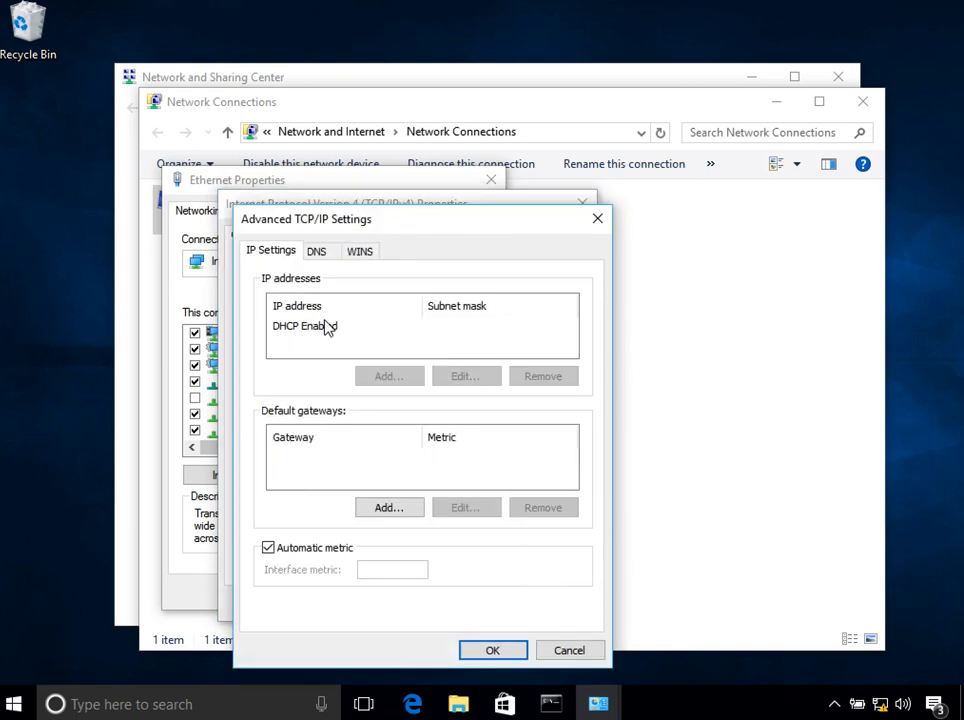
pyautogui.click(304, 324)
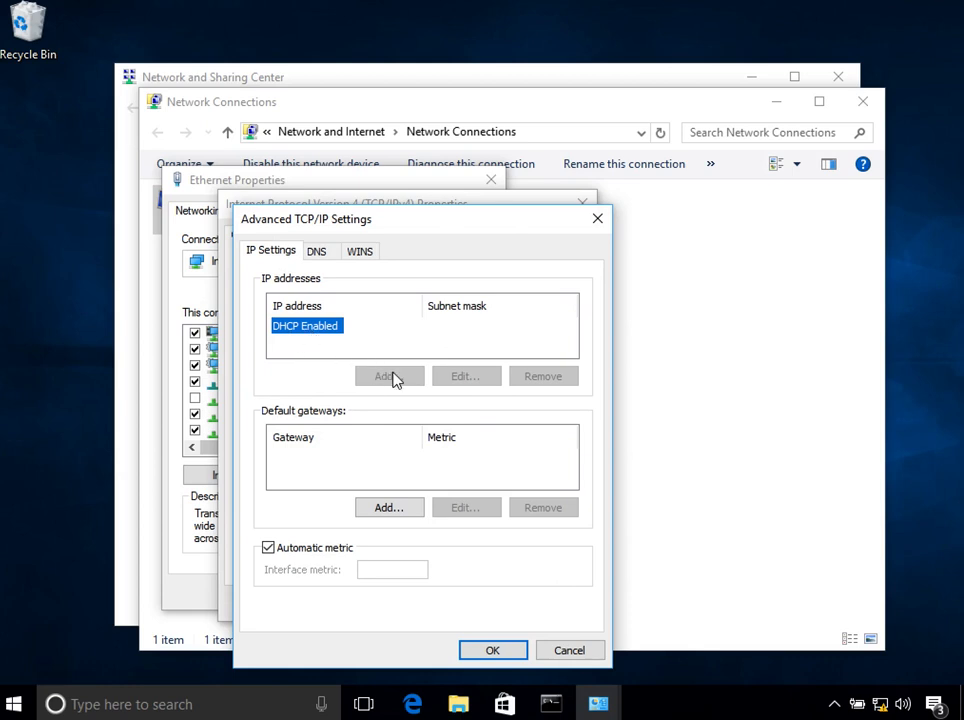
pyautogui.moveTo(380, 400)
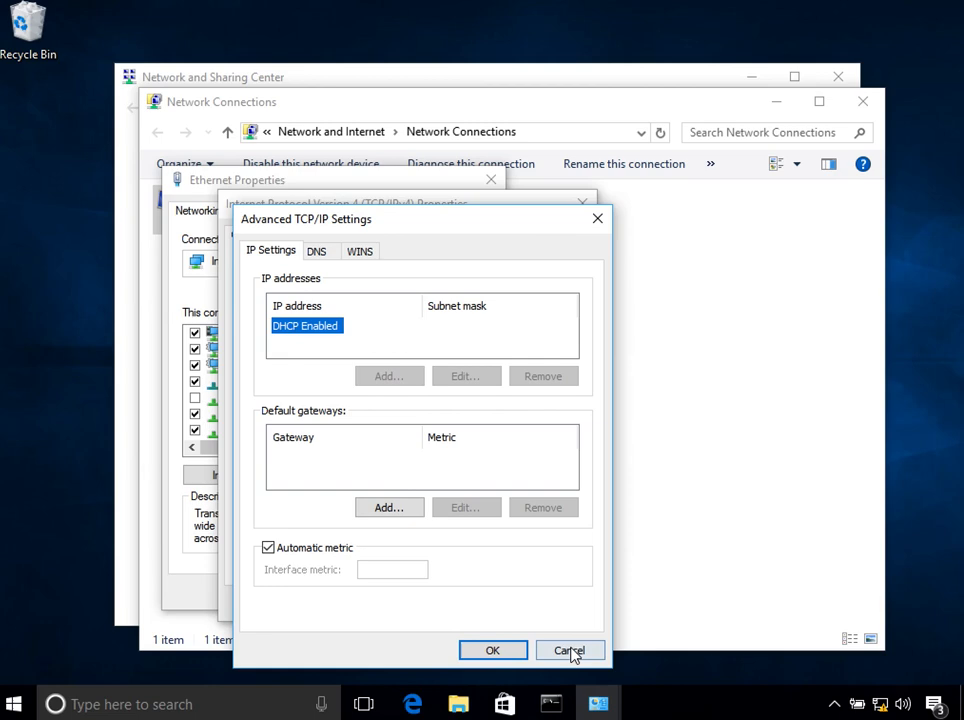
# - Switch to a manual address and enter IP 192.168.43.104 with mask 255.255.255.0, dismissing an invalid-entry warning
pyautogui.click(570, 650)
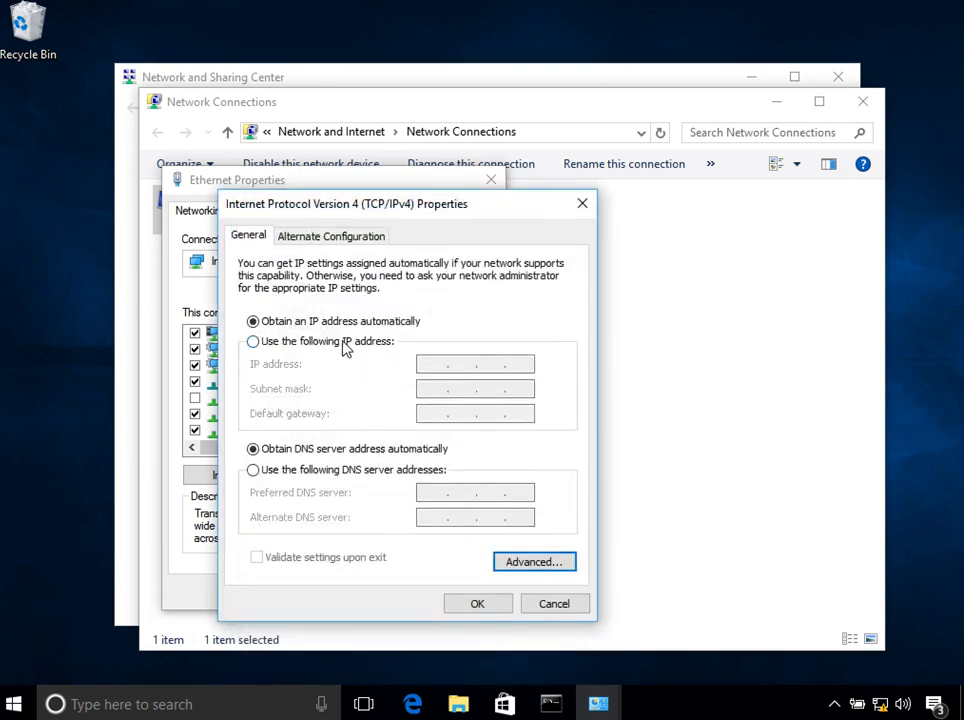
pyautogui.moveTo(336, 356)
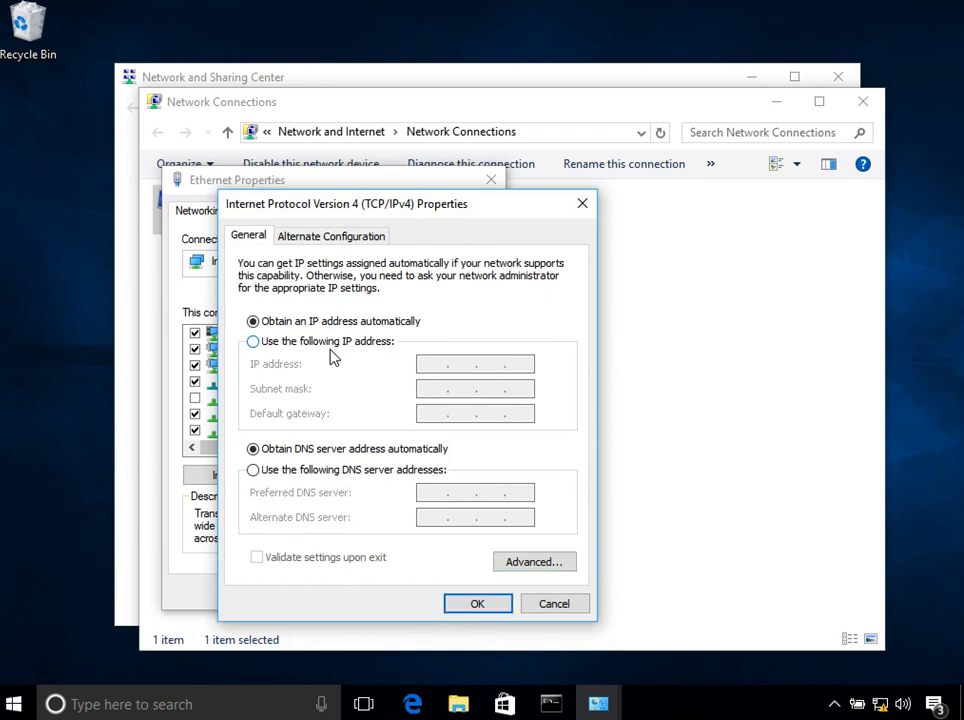
pyautogui.click(252, 340)
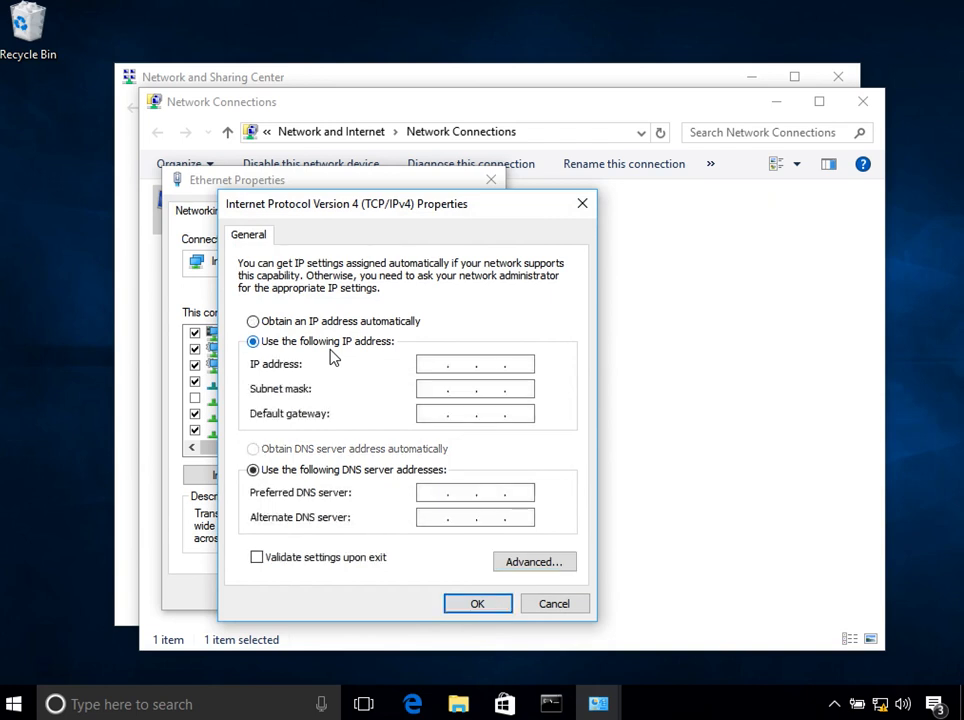
pyautogui.moveTo(464, 336)
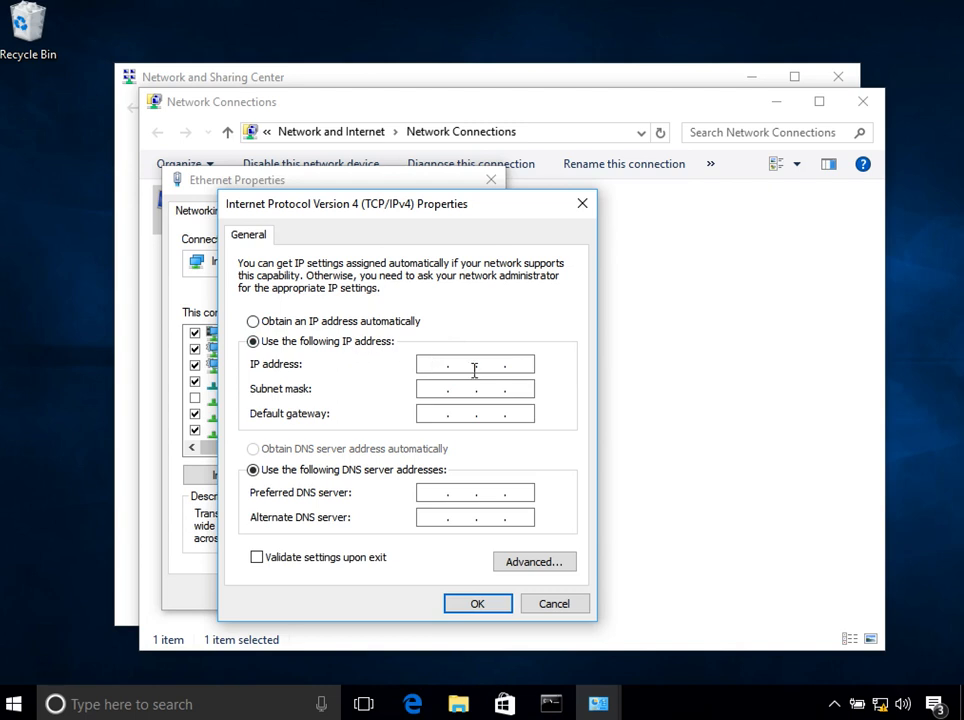
pyautogui.moveTo(668, 248)
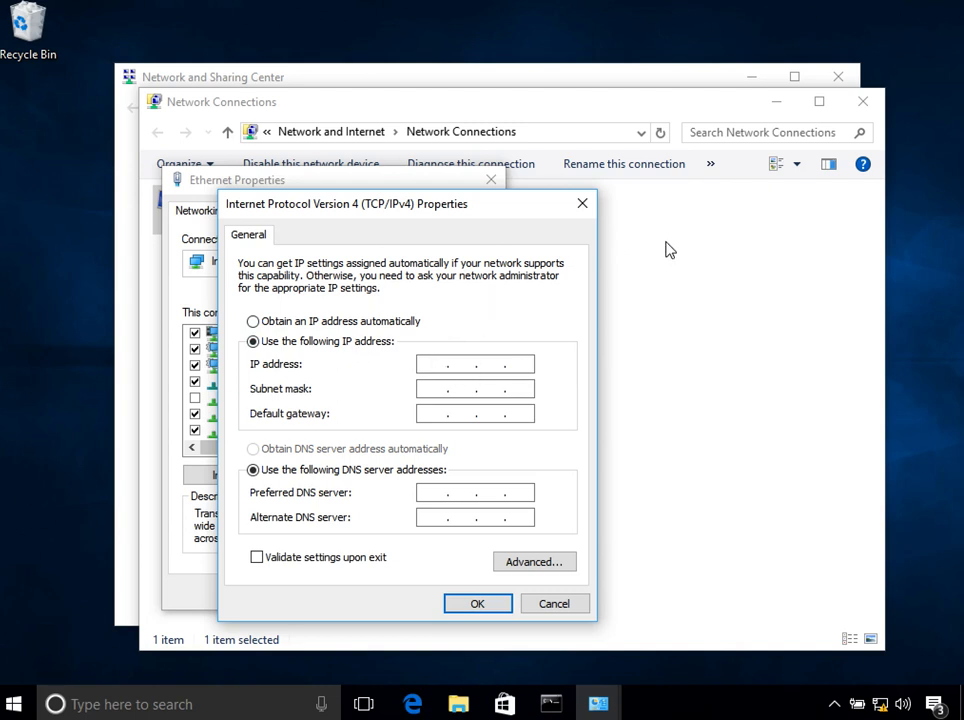
pyautogui.write('192.1')
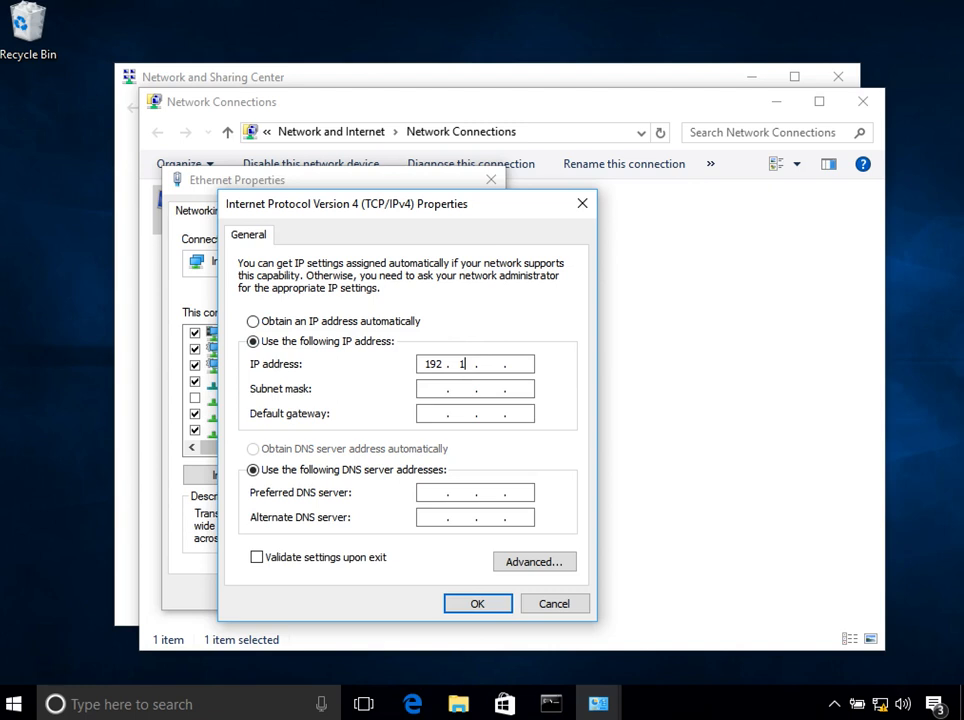
pyautogui.write('156')
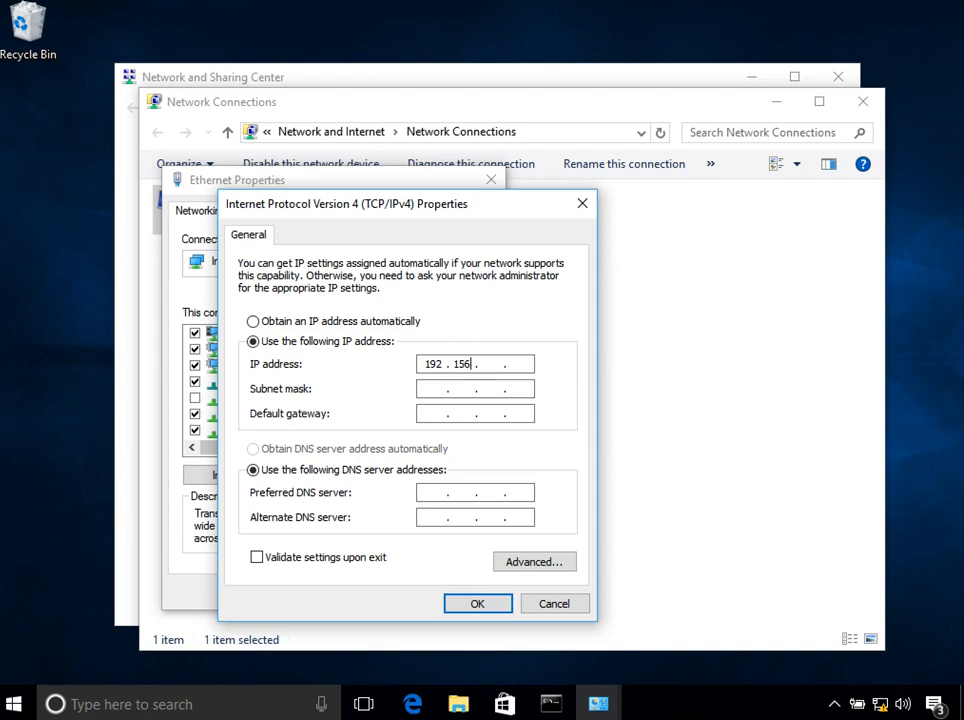
pyautogui.write('168')
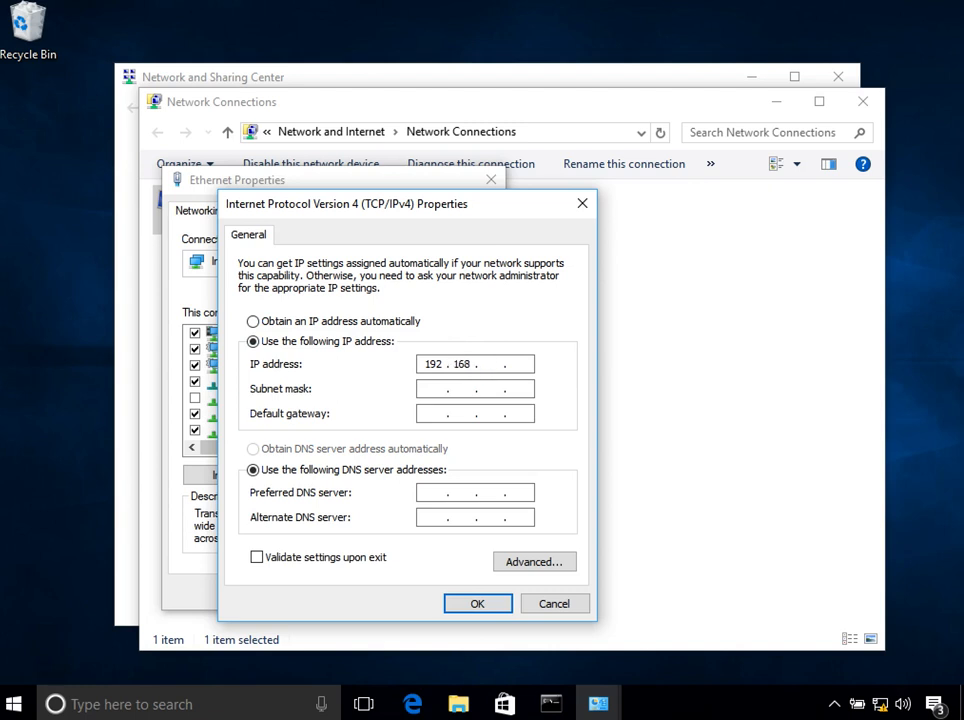
pyautogui.click(476, 604)
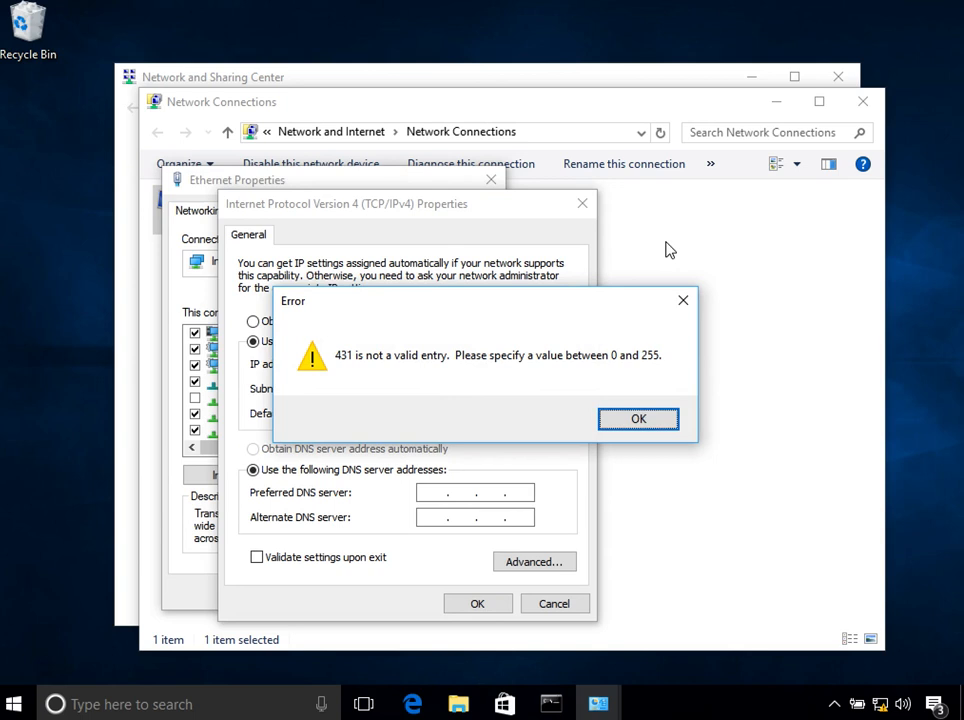
pyautogui.click(638, 418)
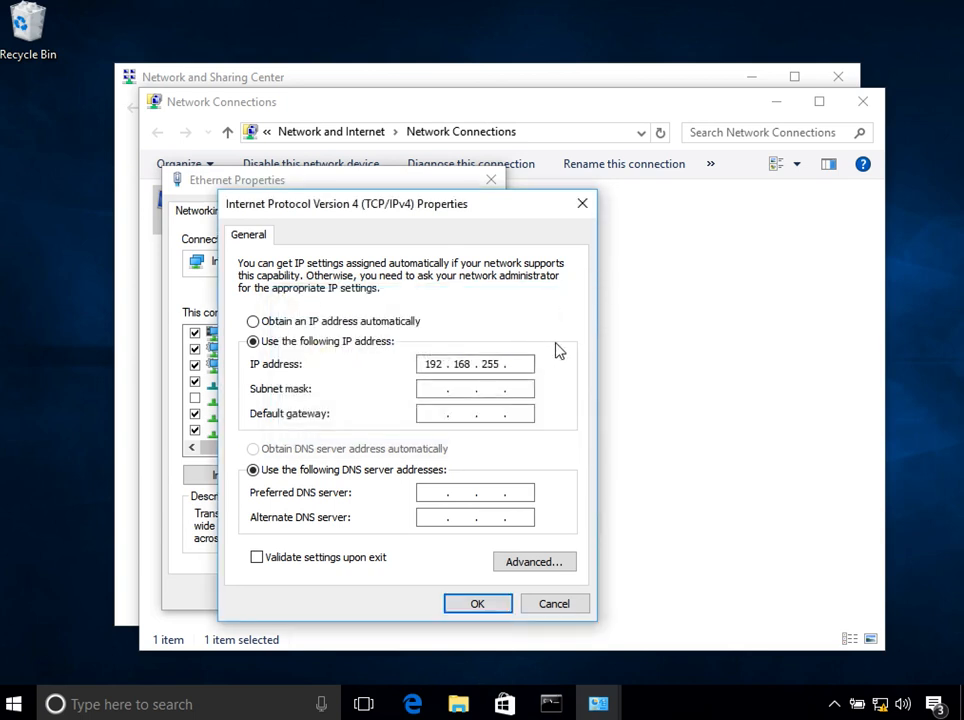
pyautogui.write('2')
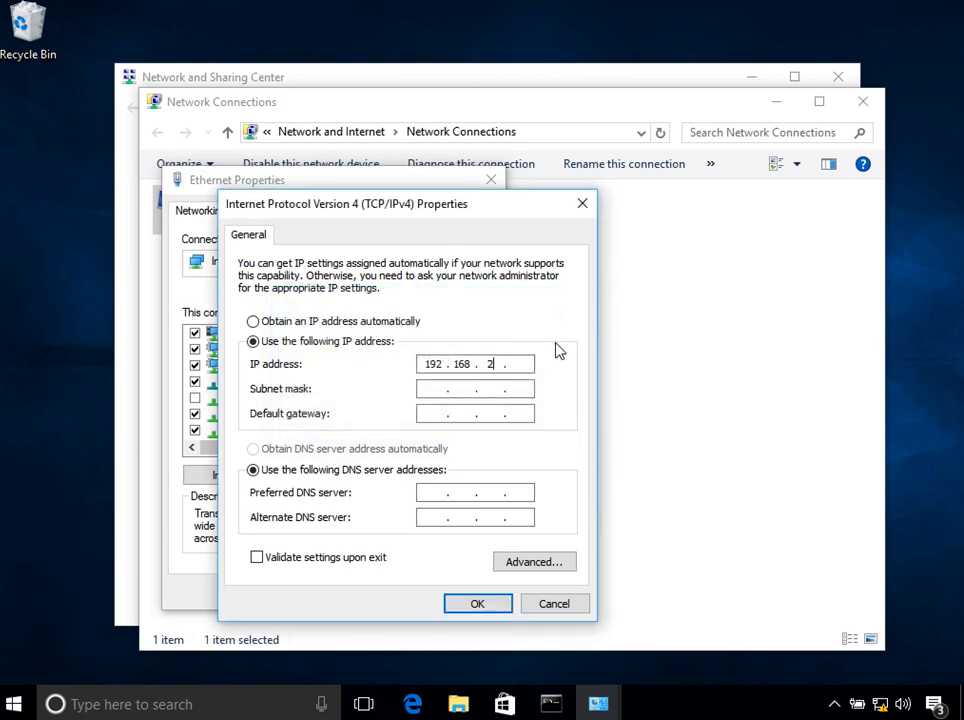
# - Enter default gateway 192.168.43.1 and DNS servers 8.8.8.8 and 4.4.2.2
pyautogui.write('43.1')
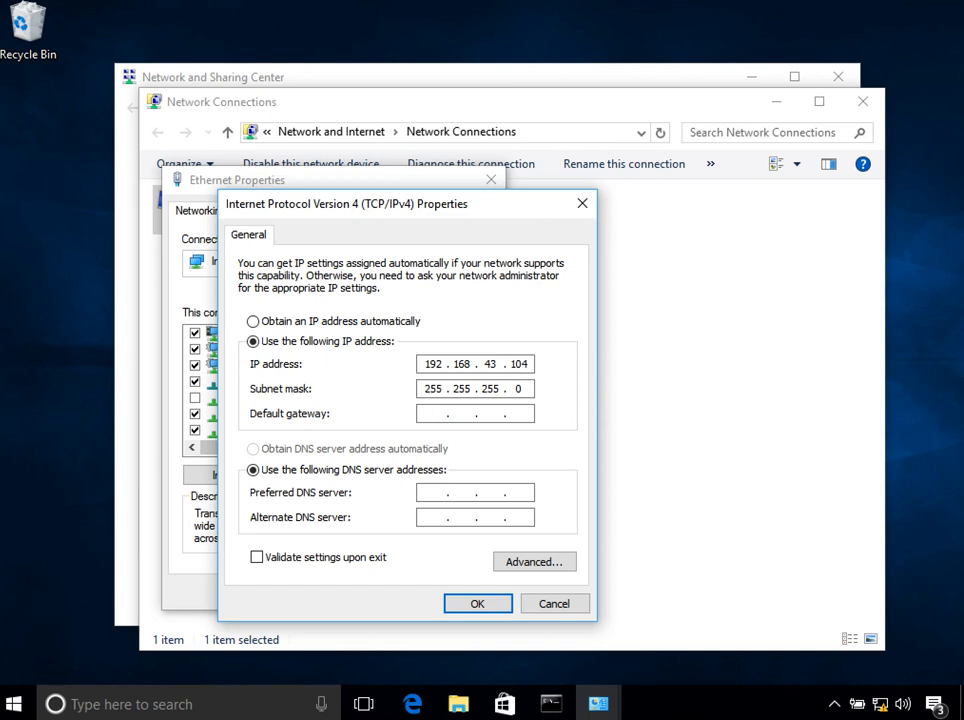
pyautogui.write('193 . . .')
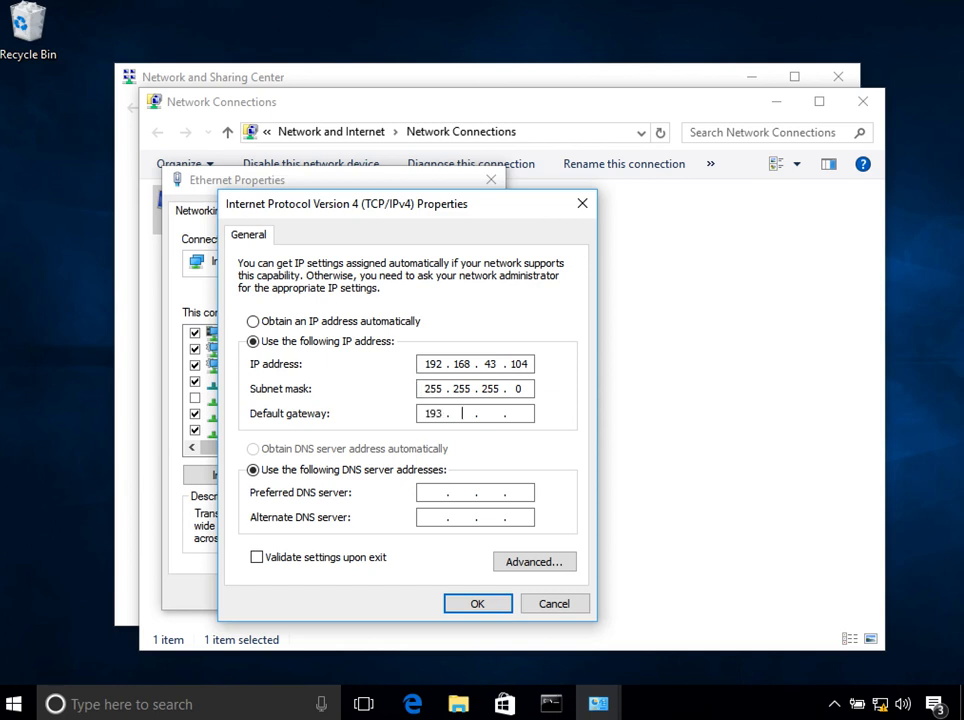
pyautogui.press('BackSpace')
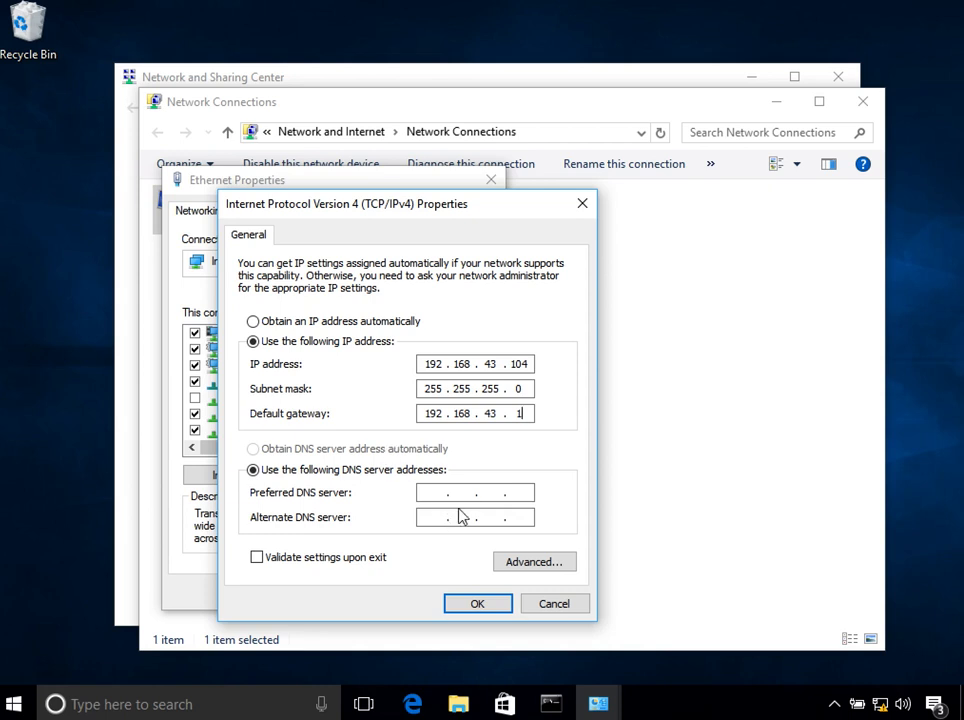
pyautogui.write('8 . 8 . 8 . 8')
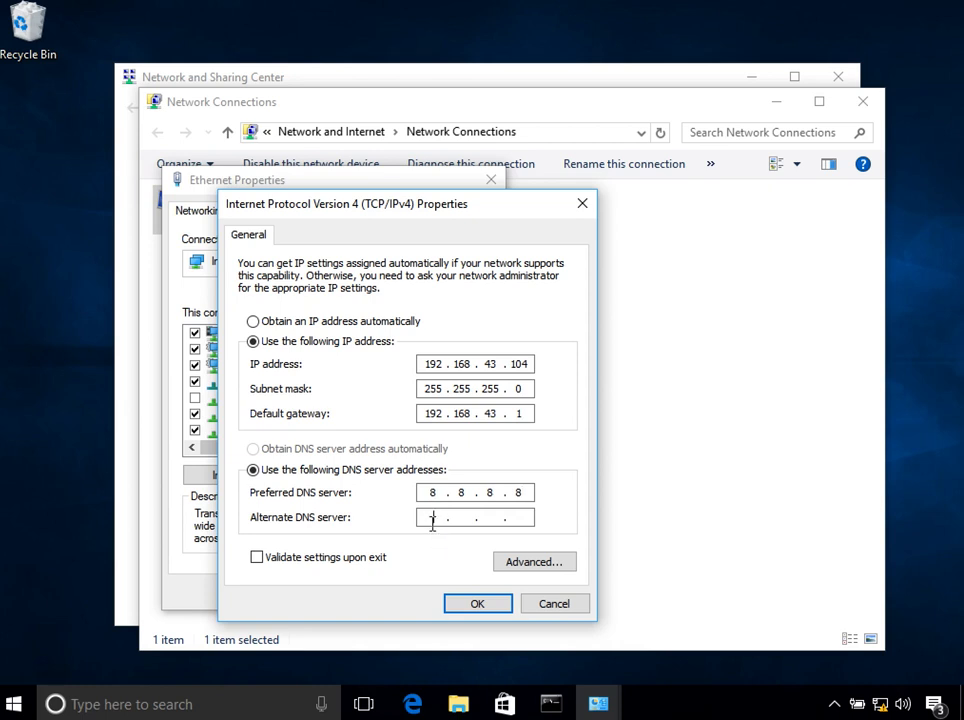
pyautogui.write('4.4..')
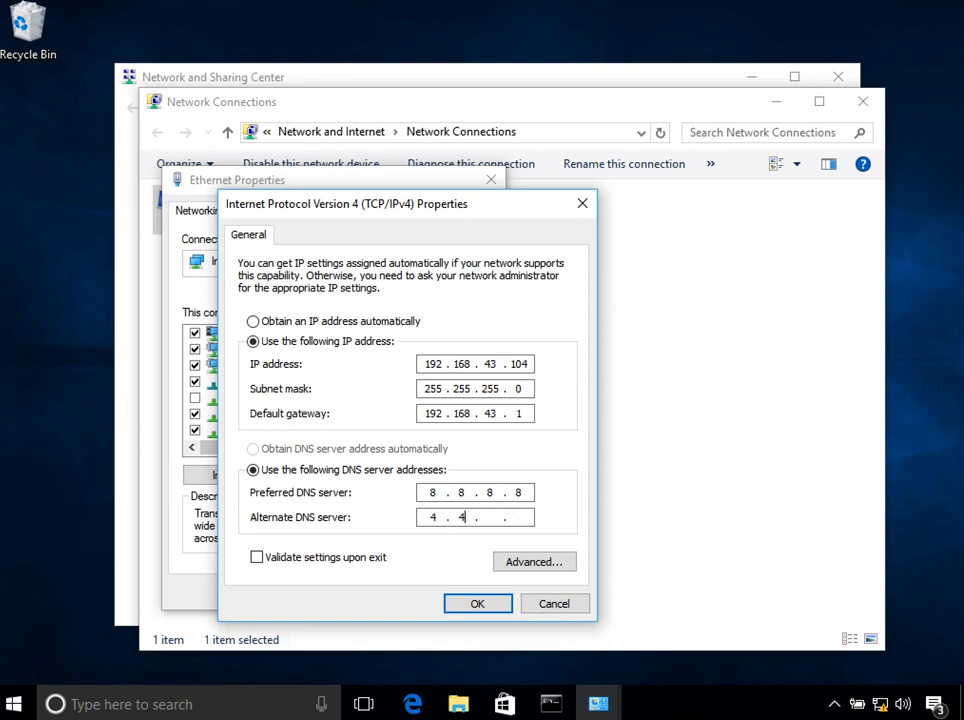
pyautogui.write('2.2')
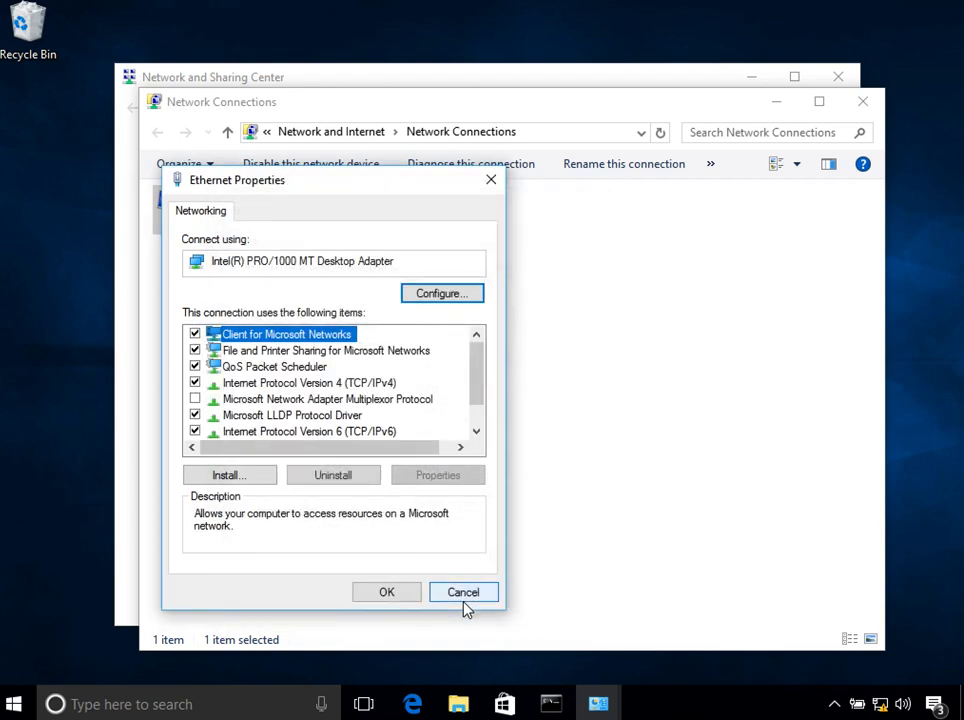
# - Apply the settings and view ipconfig reporting 192.168.43.104 with gateway 192.168.43.1
pyautogui.click(464, 592)
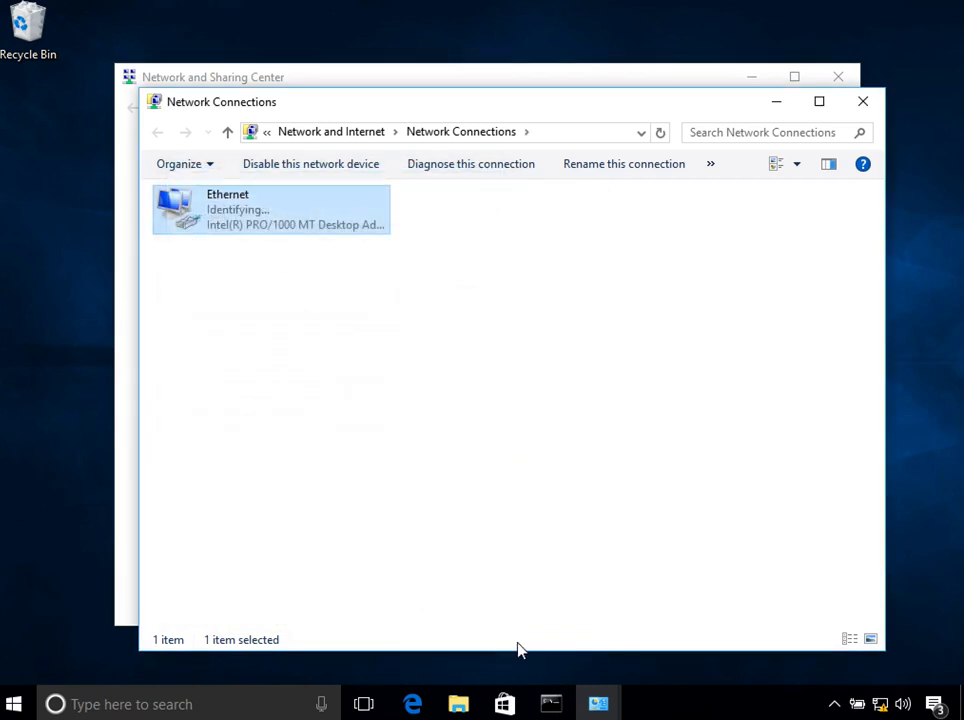
pyautogui.click(550, 704)
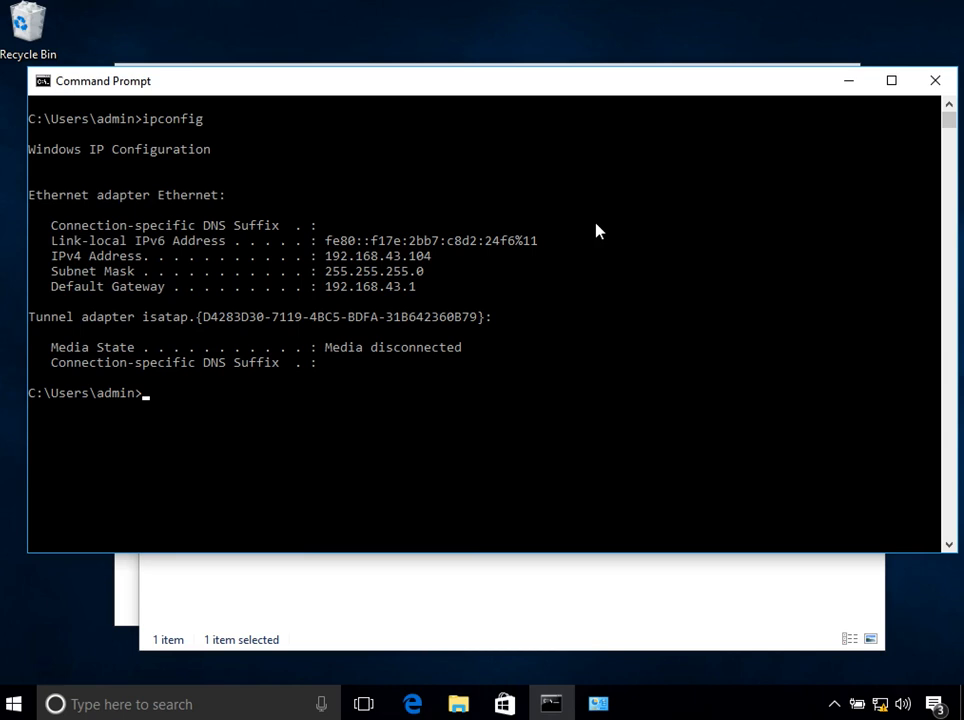
pyautogui.moveTo(490, 256)
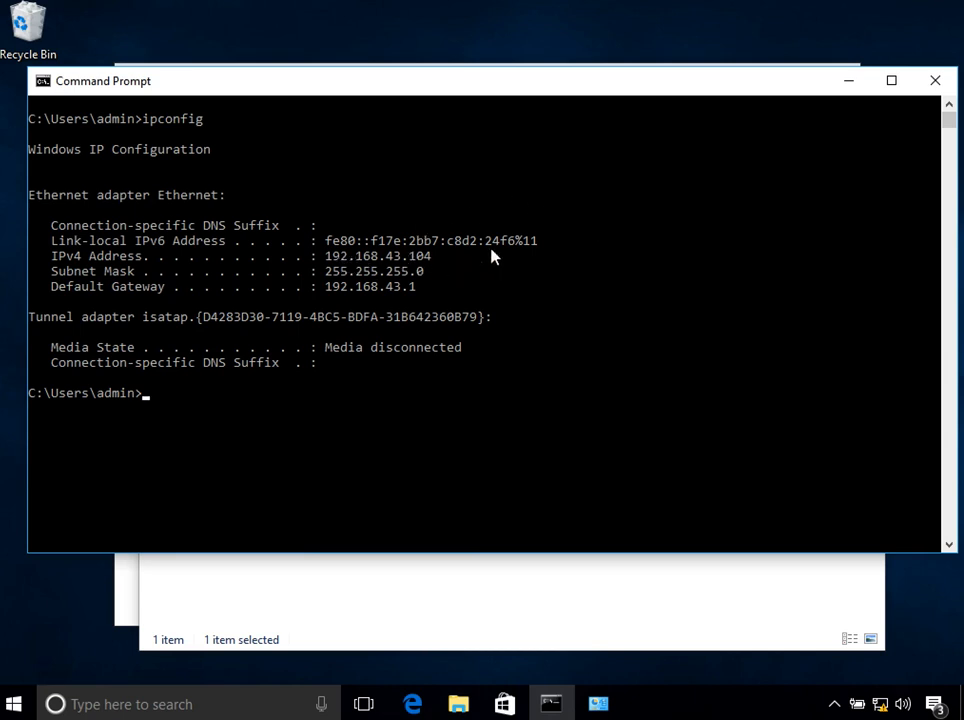
pyautogui.moveTo(848, 80)
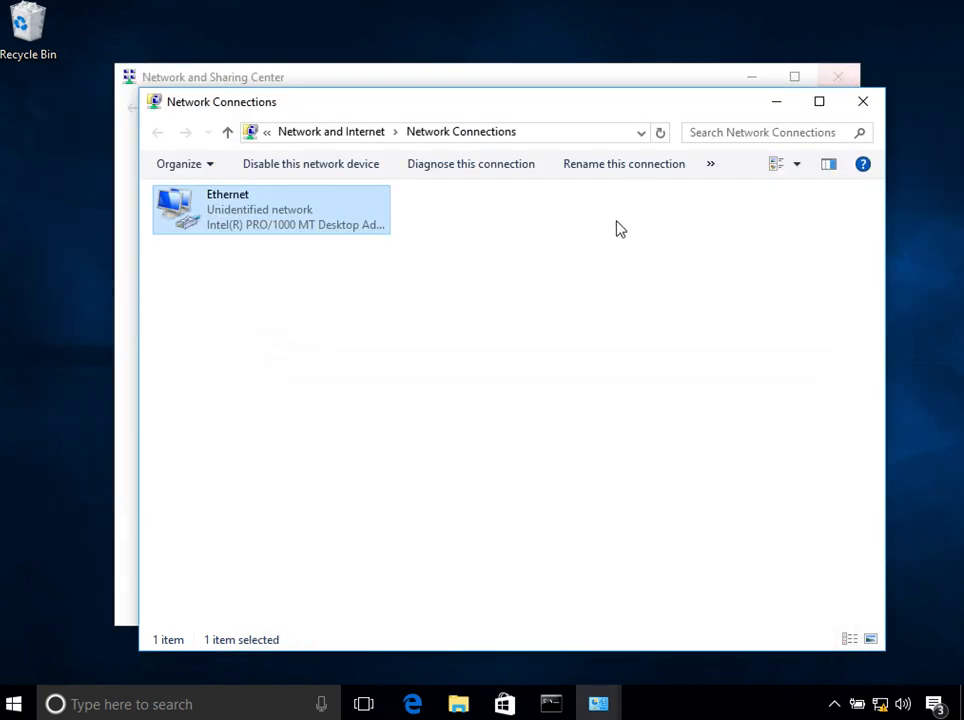
# - Reopen Ethernet's Advanced TCP/IP Settings and select the 192.168.43.1 gateway entry
pyautogui.rightClick(270, 210)
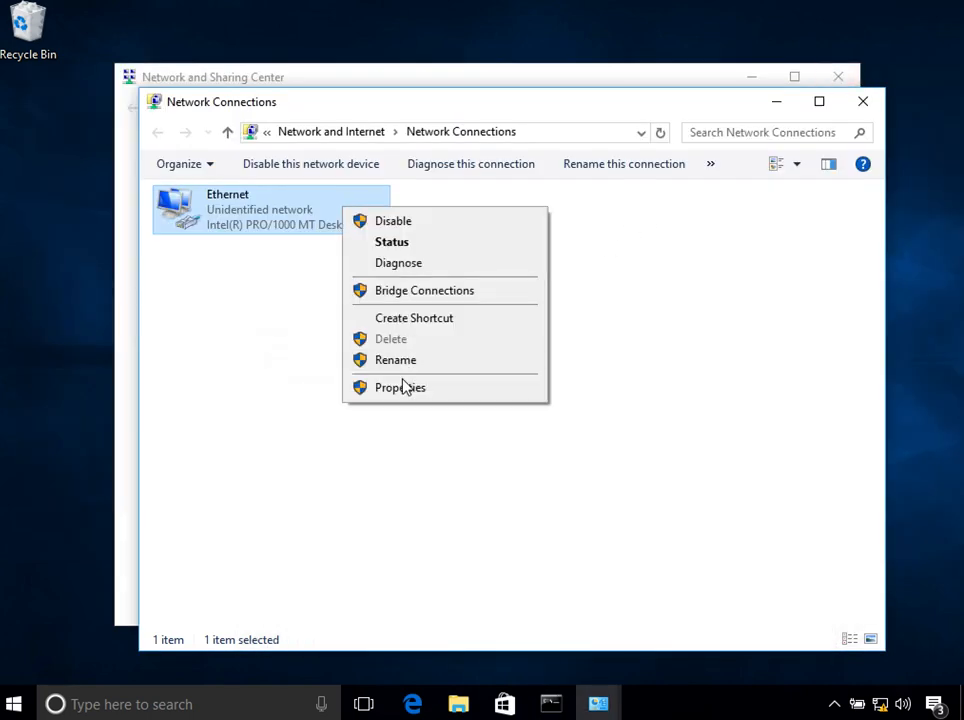
pyautogui.click(400, 388)
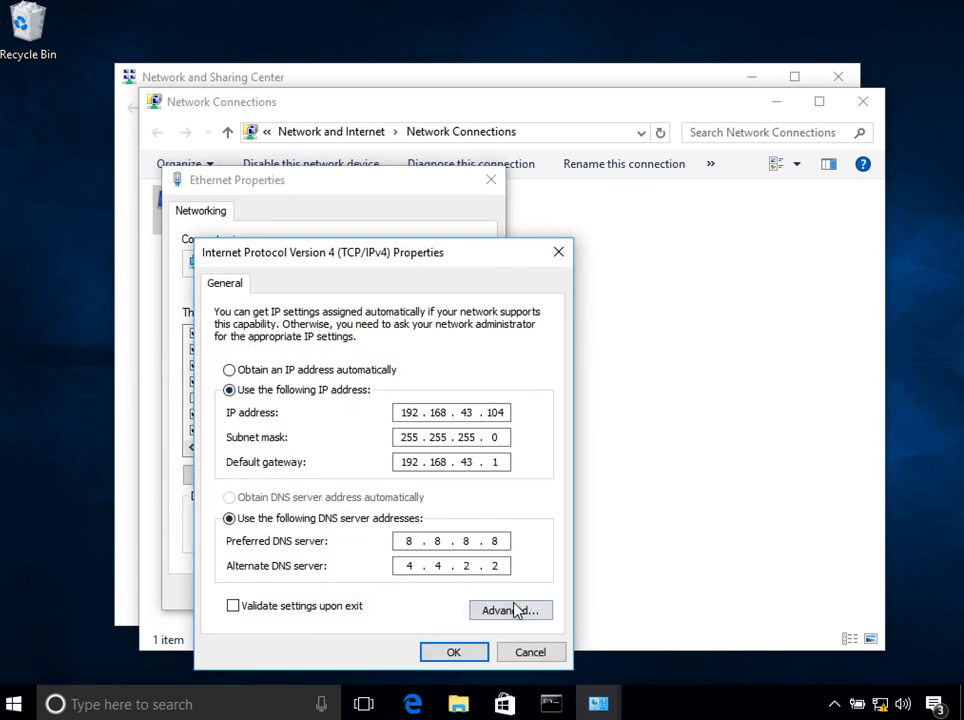
pyautogui.click(510, 610)
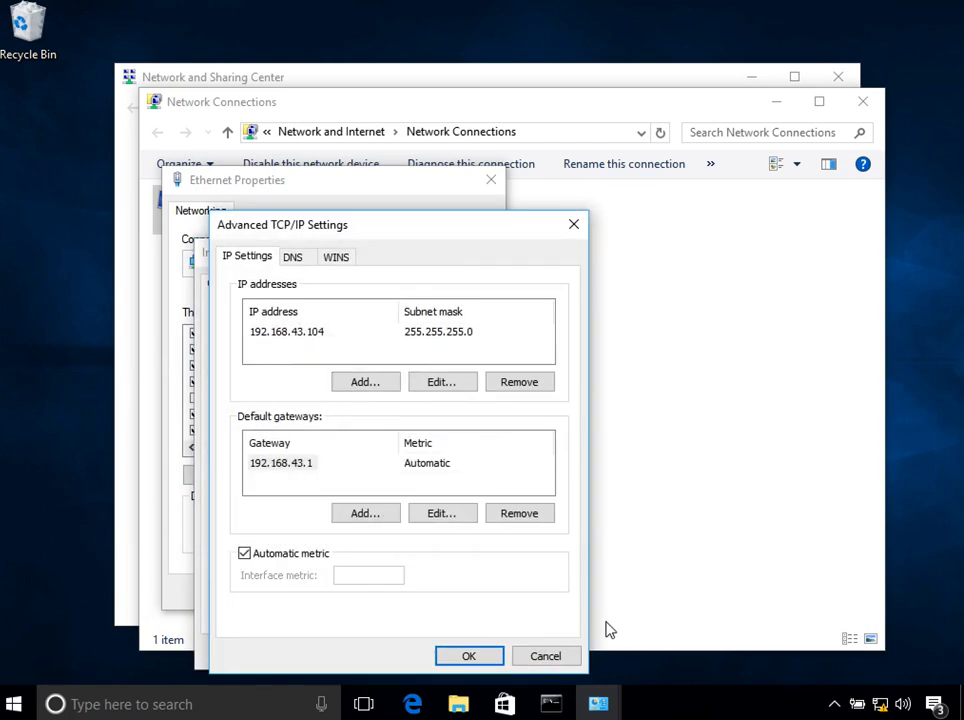
pyautogui.click(552, 704)
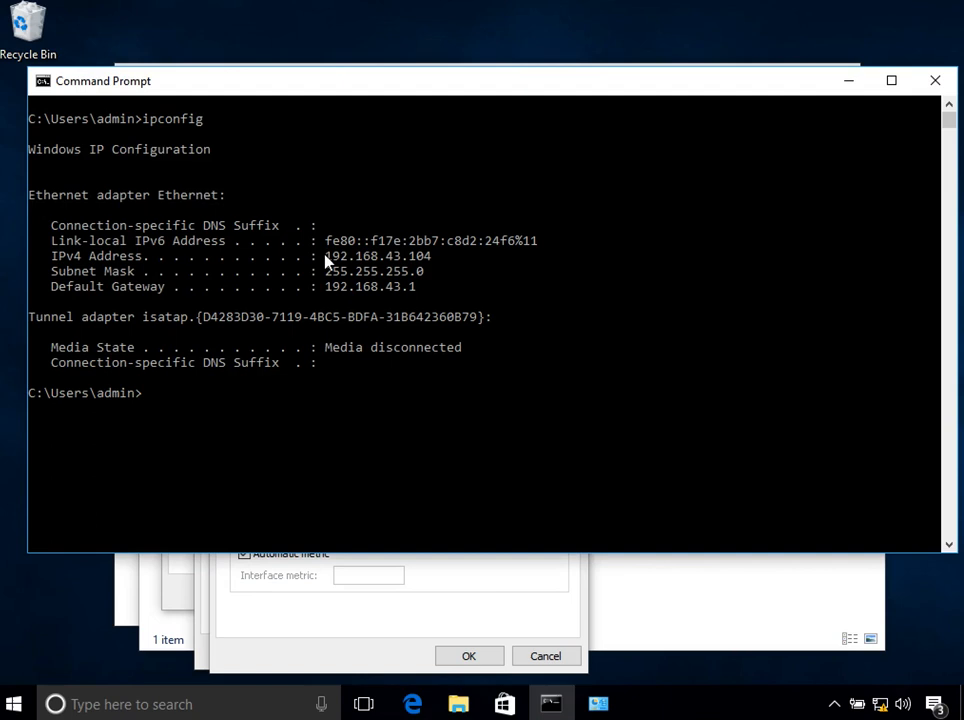
pyautogui.moveTo(492, 580)
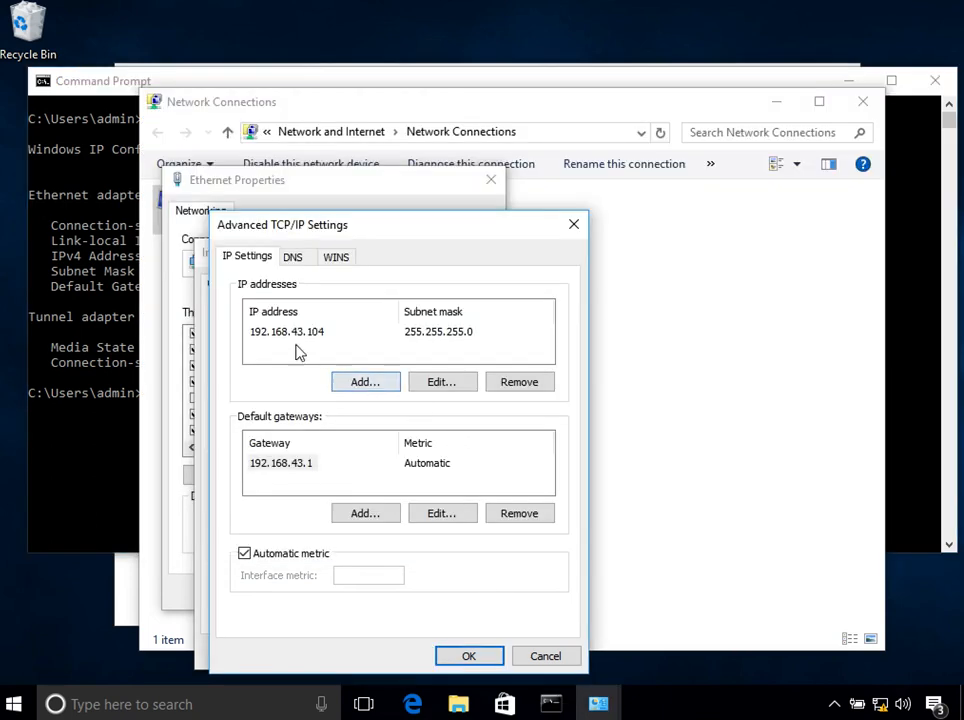
pyautogui.click(288, 332)
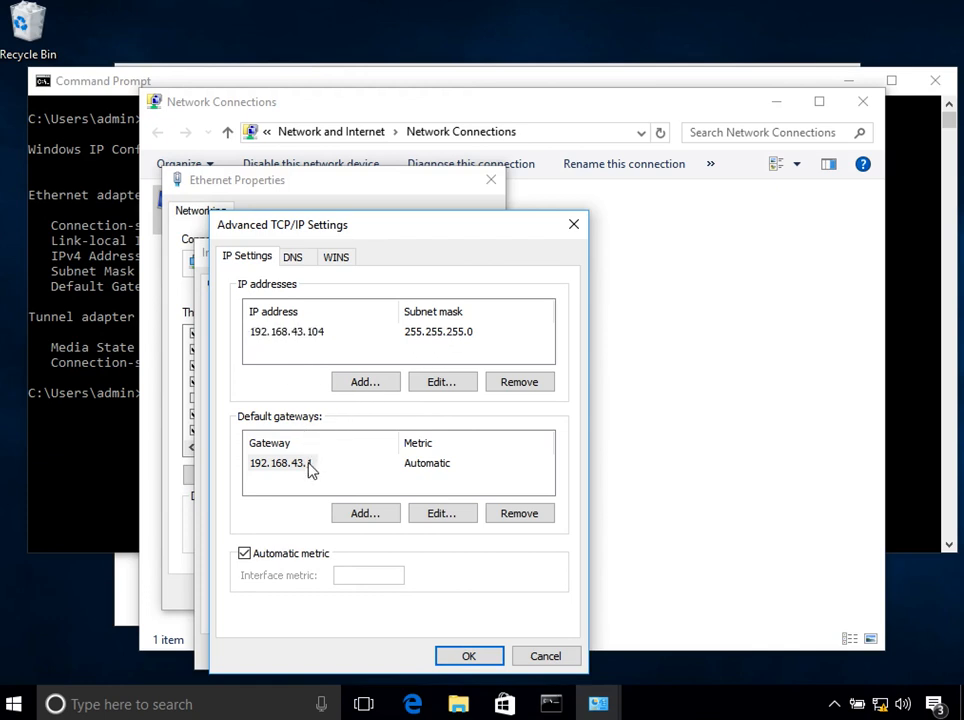
pyautogui.click(282, 462)
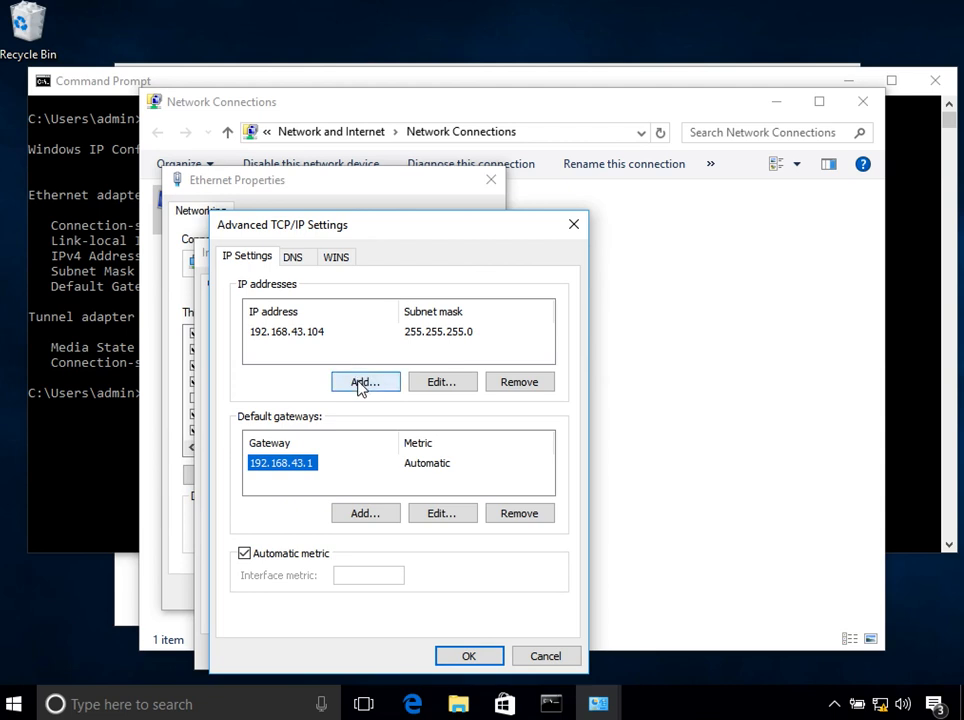
# - Add 10.10.10.104 with mask 255.255.255.0 as a second IP address
pyautogui.click(364, 382)
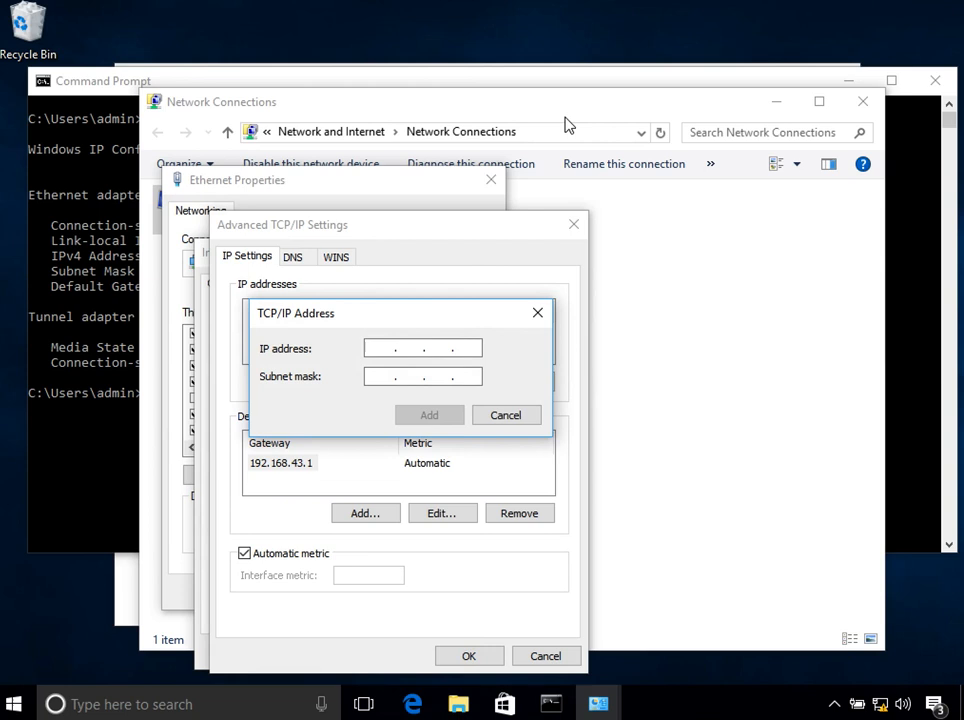
pyautogui.write('10')
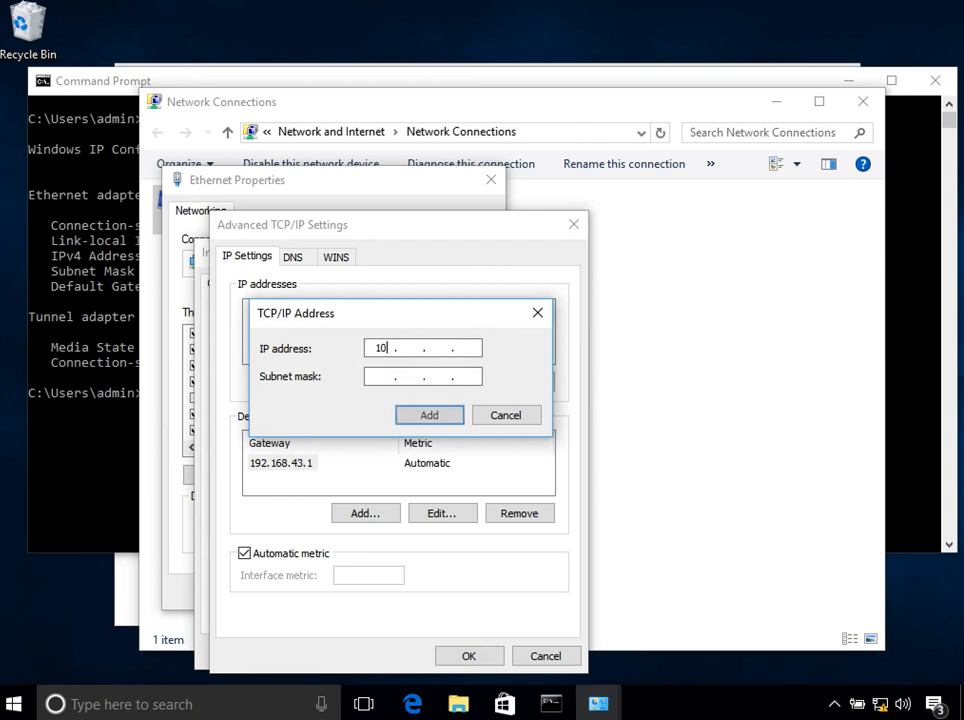
pyautogui.write('.10.1')
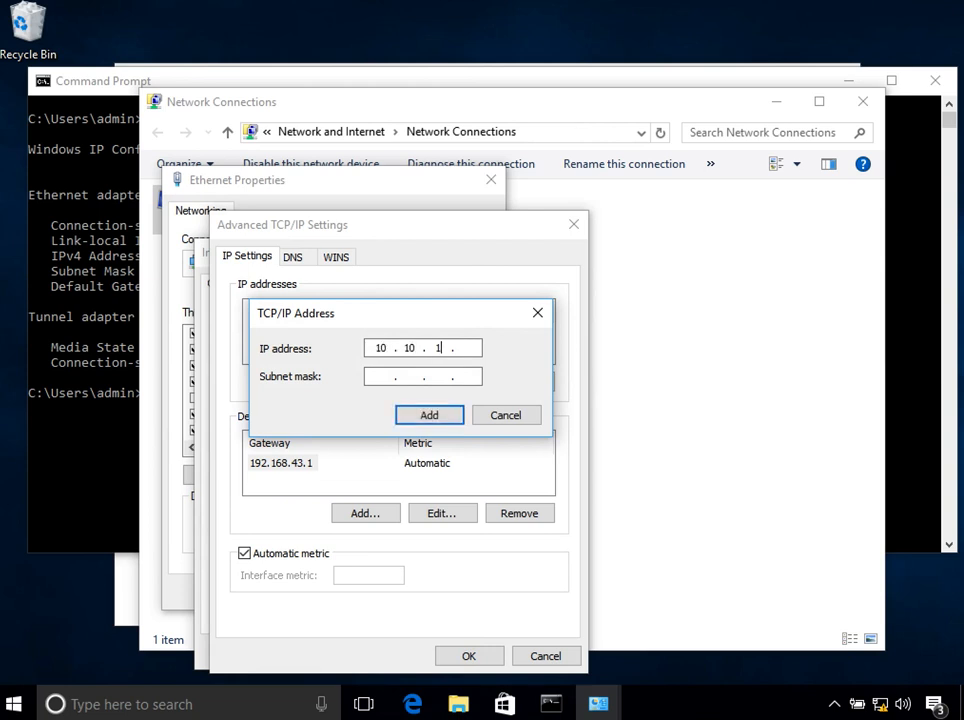
pyautogui.write('0.10')
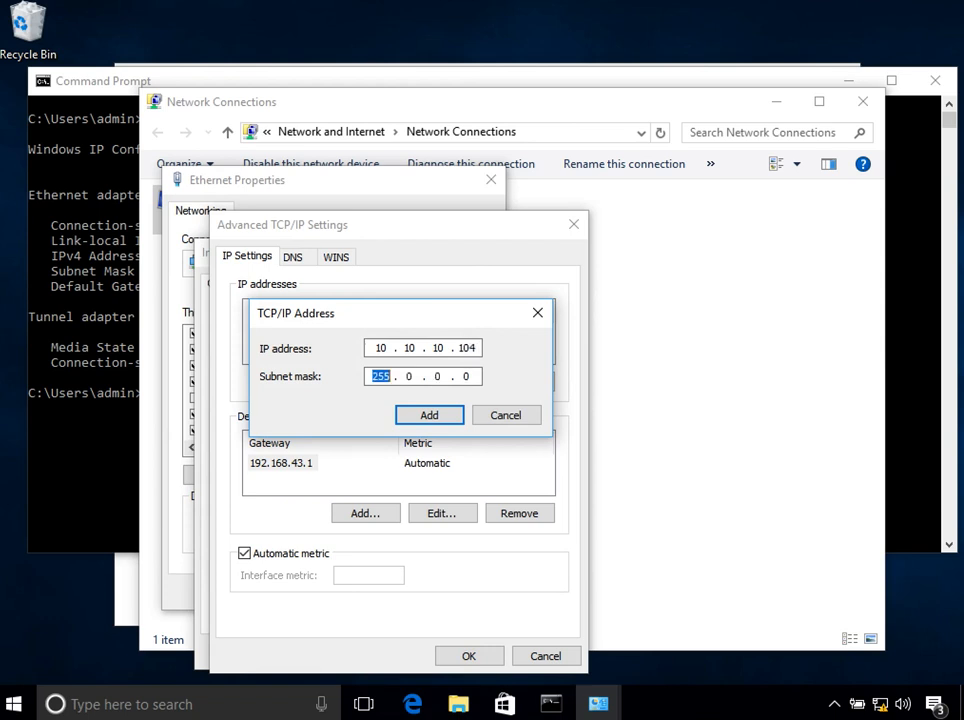
pyautogui.write('255 .')
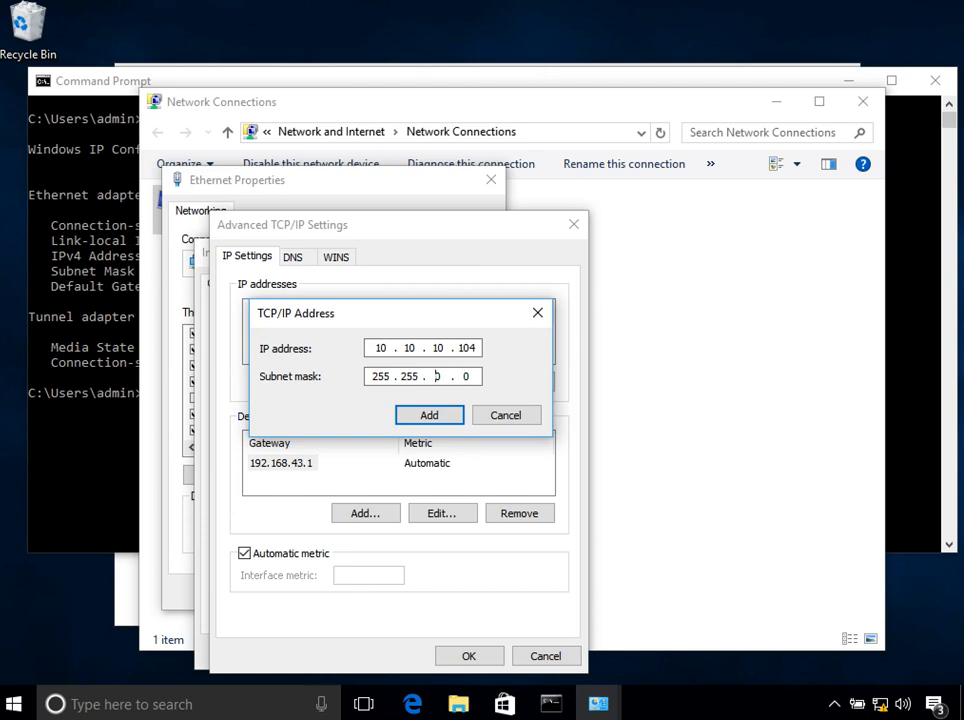
pyautogui.write('255')
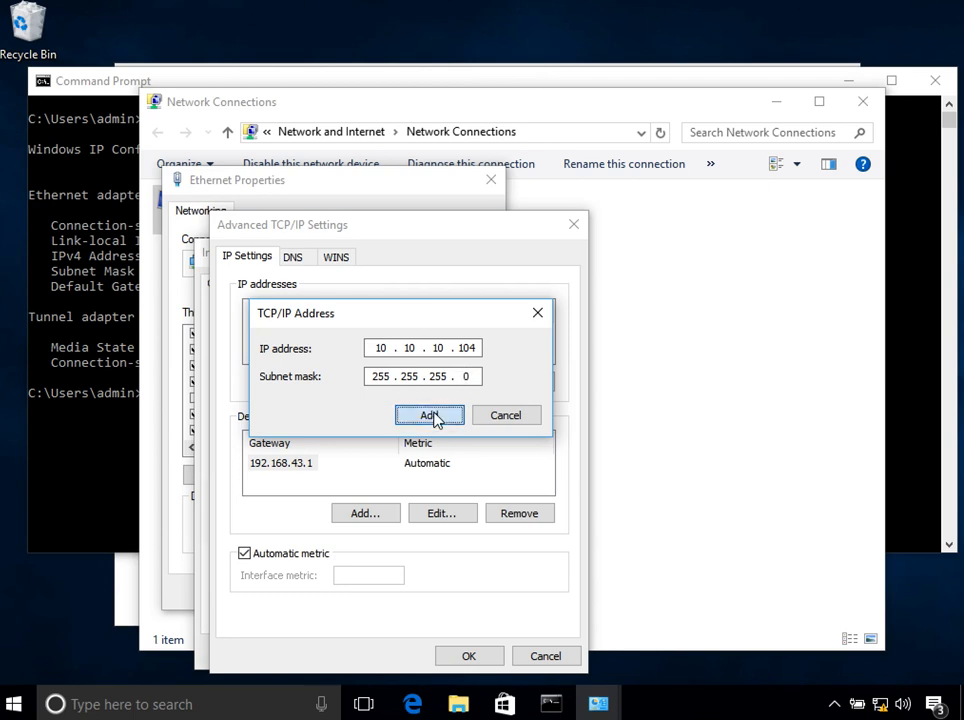
pyautogui.click(428, 414)
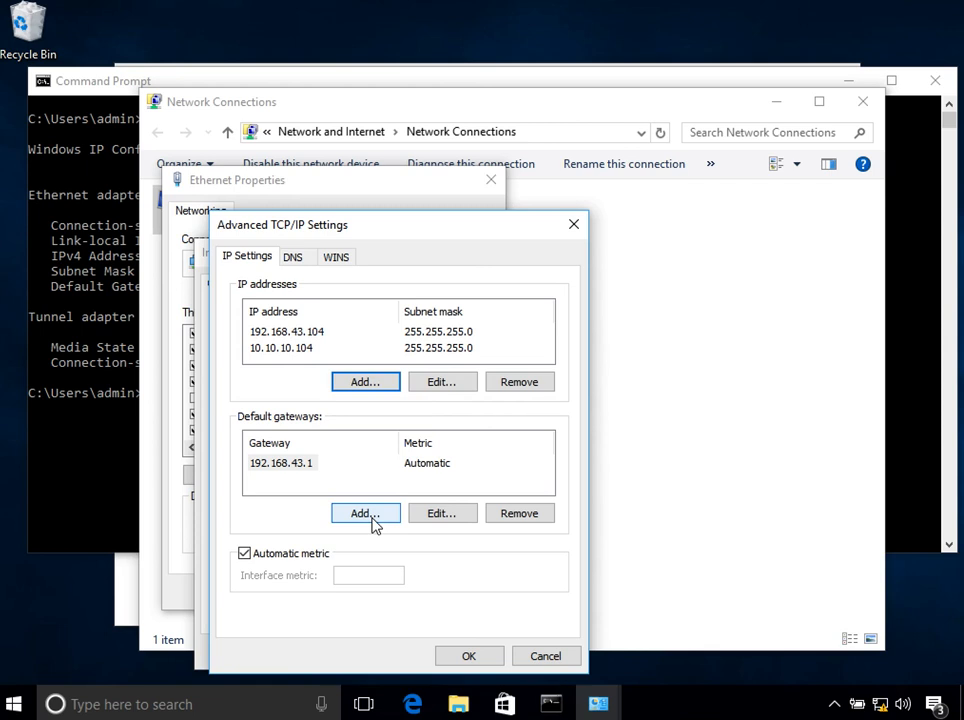
# - Add 10.10.10.1 as a second default gateway
pyautogui.click(364, 512)
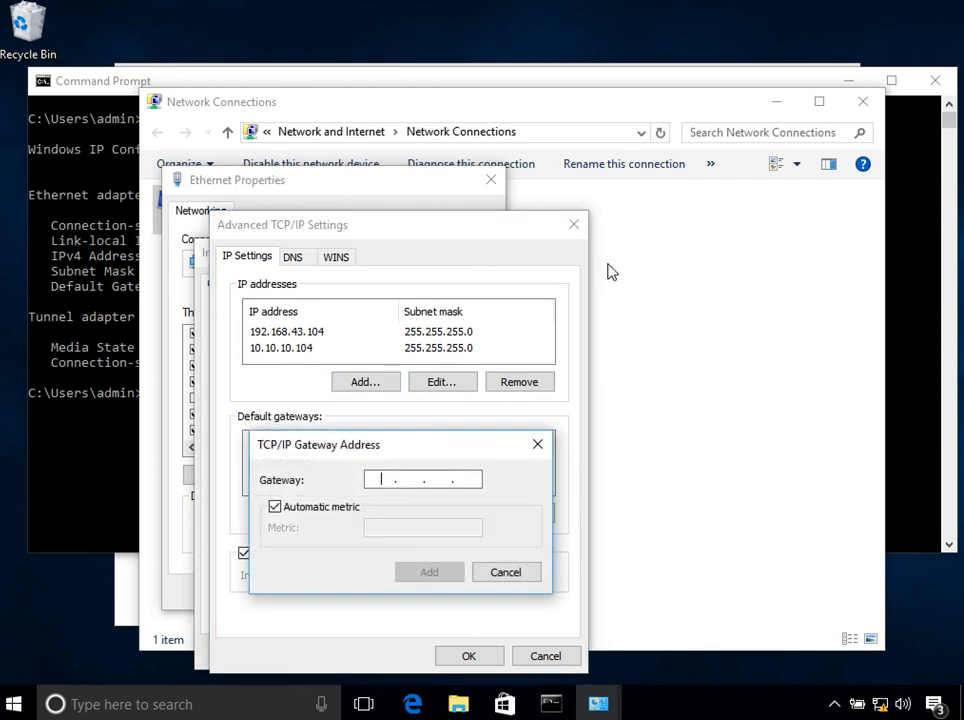
pyautogui.write('10.10')
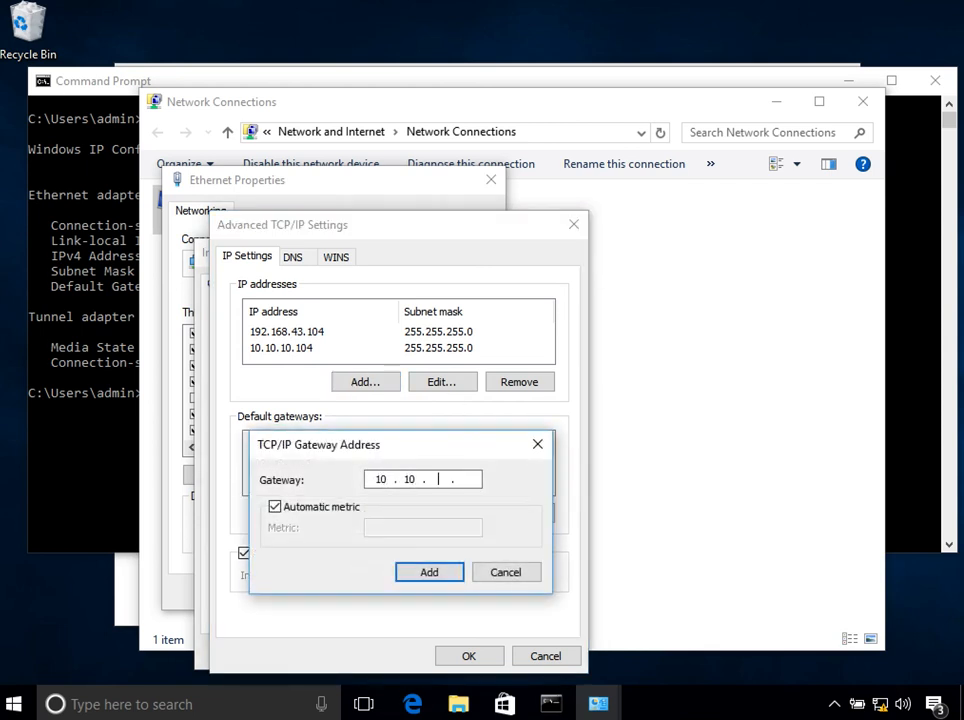
pyautogui.write('10.10')
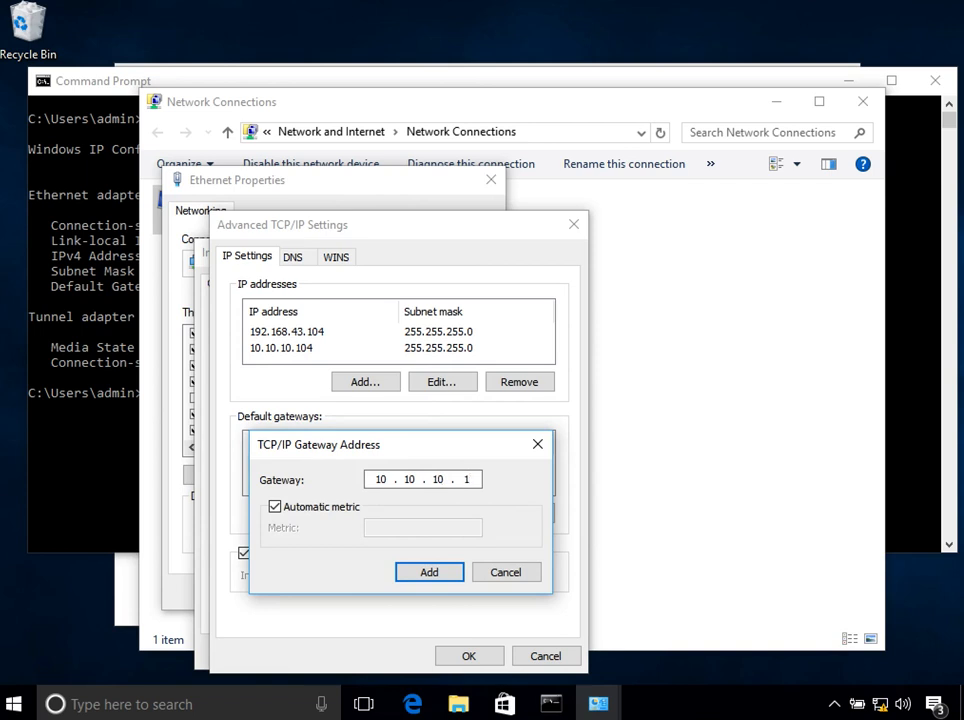
pyautogui.click(428, 572)
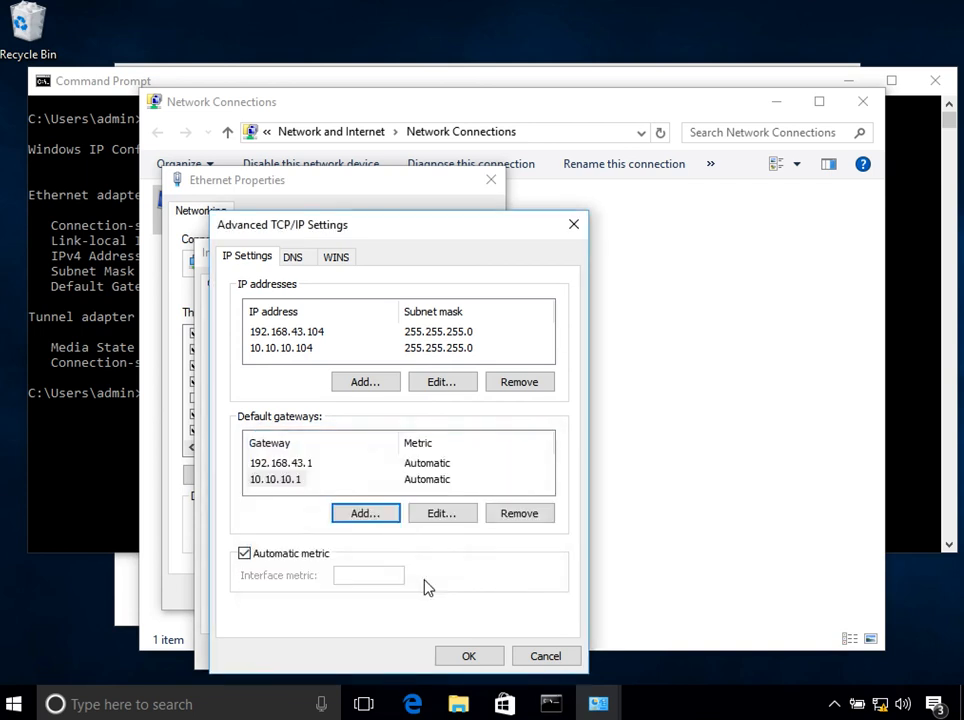
# - Review the 192.168.43.104 address and 192.168.43.1 gateway entries and accept the advanced settings
pyautogui.click(288, 332)
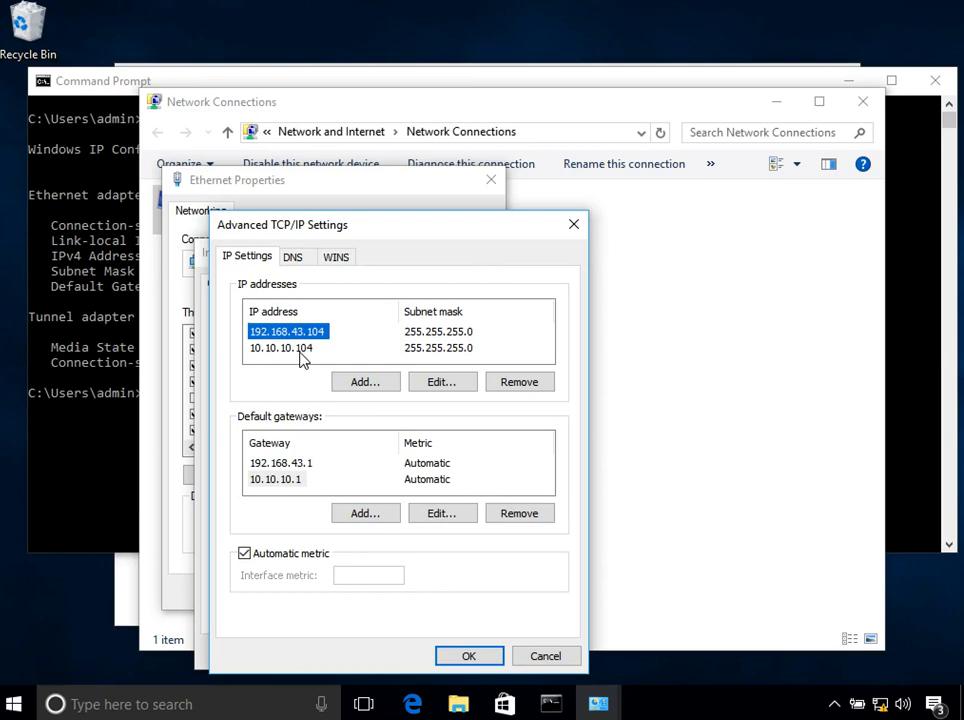
pyautogui.click(280, 462)
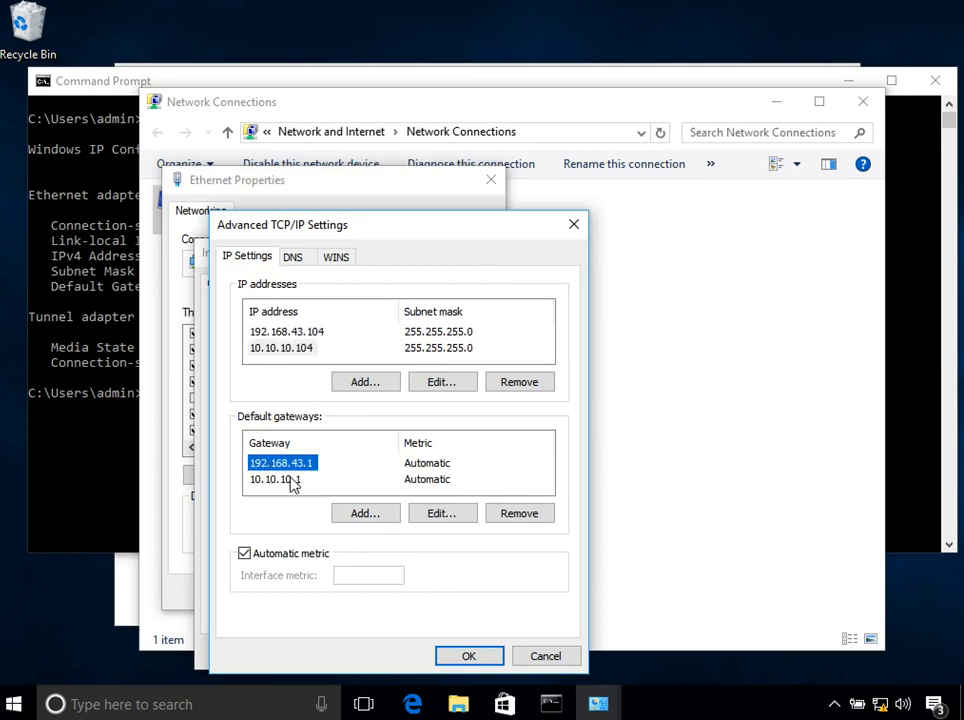
pyautogui.click(468, 656)
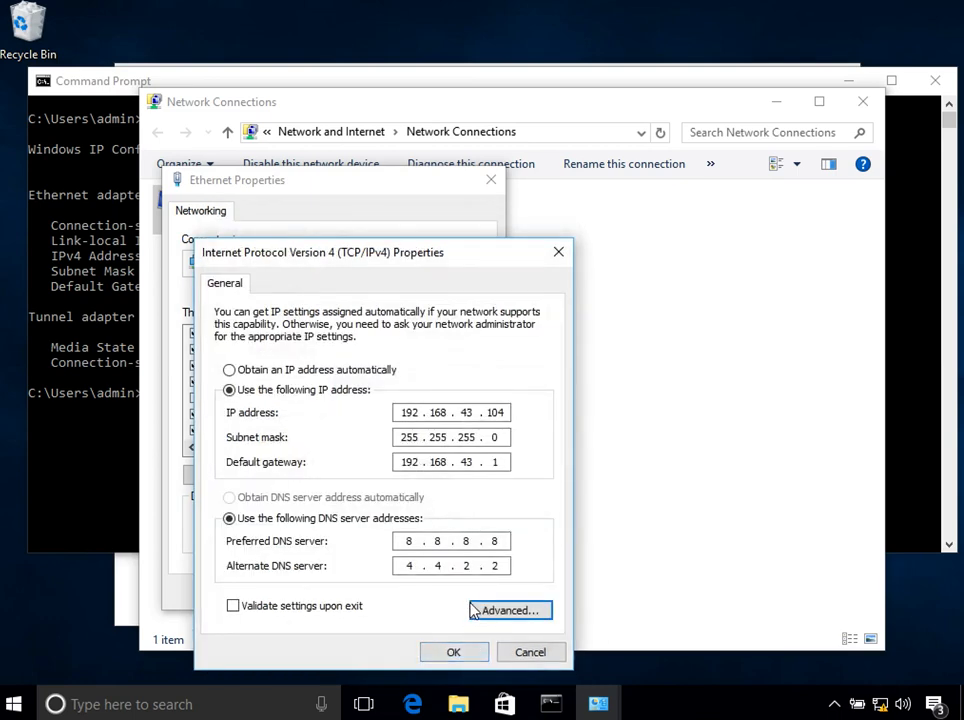
# - Apply the IPv4 settings and highlight both IPv4 address lines in the ipconfig output
pyautogui.click(452, 652)
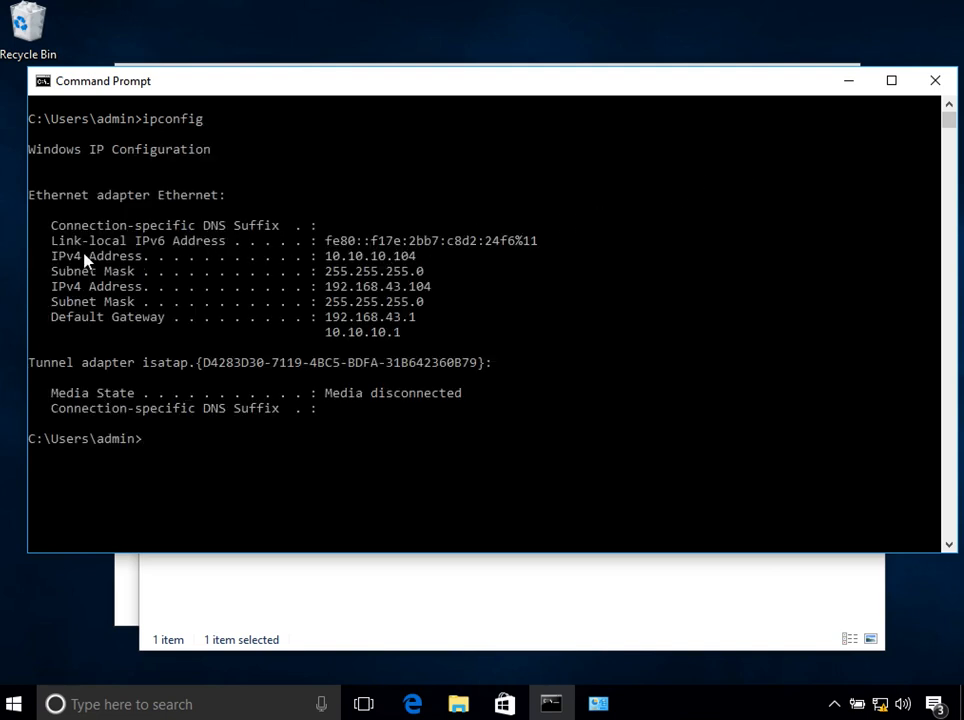
pyautogui.moveTo(52, 256); pyautogui.dragTo(420, 256)
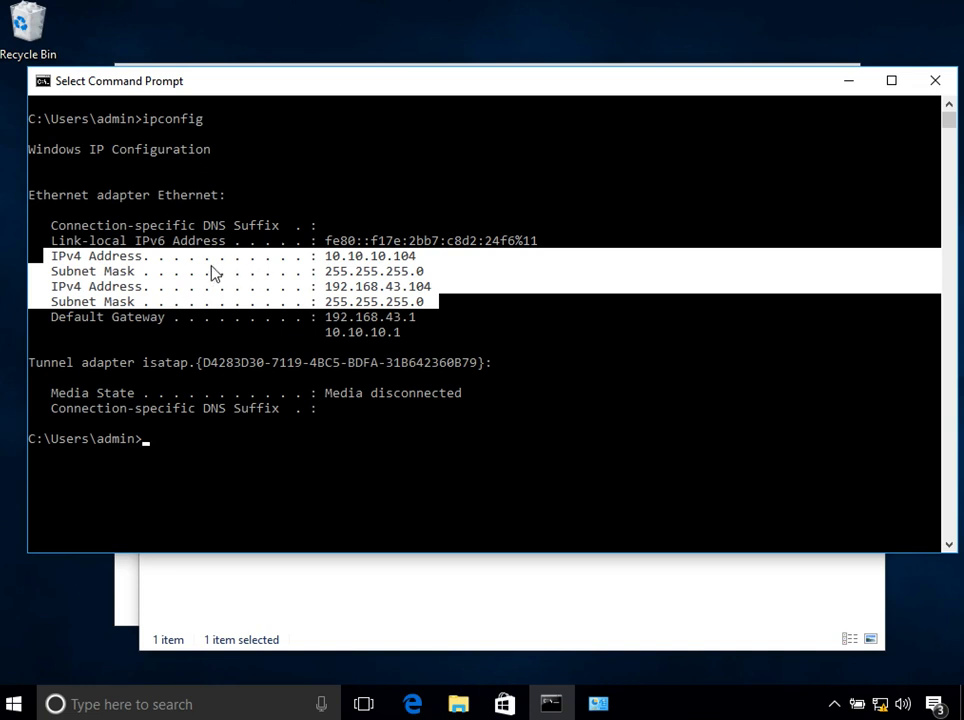
pyautogui.moveTo(156, 262)
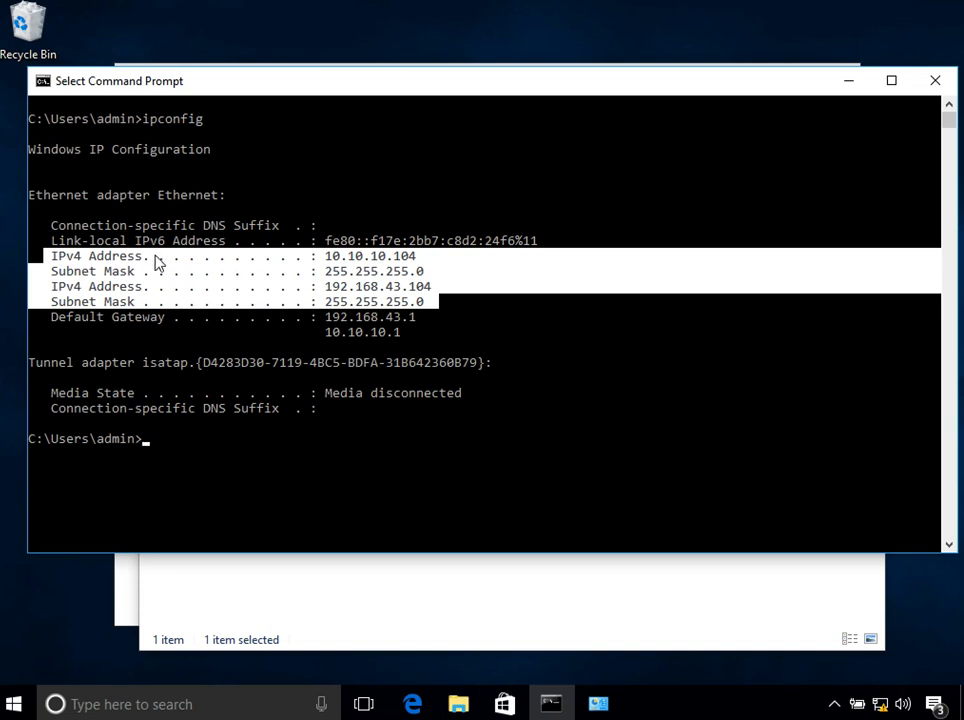
pyautogui.moveTo(336, 262)
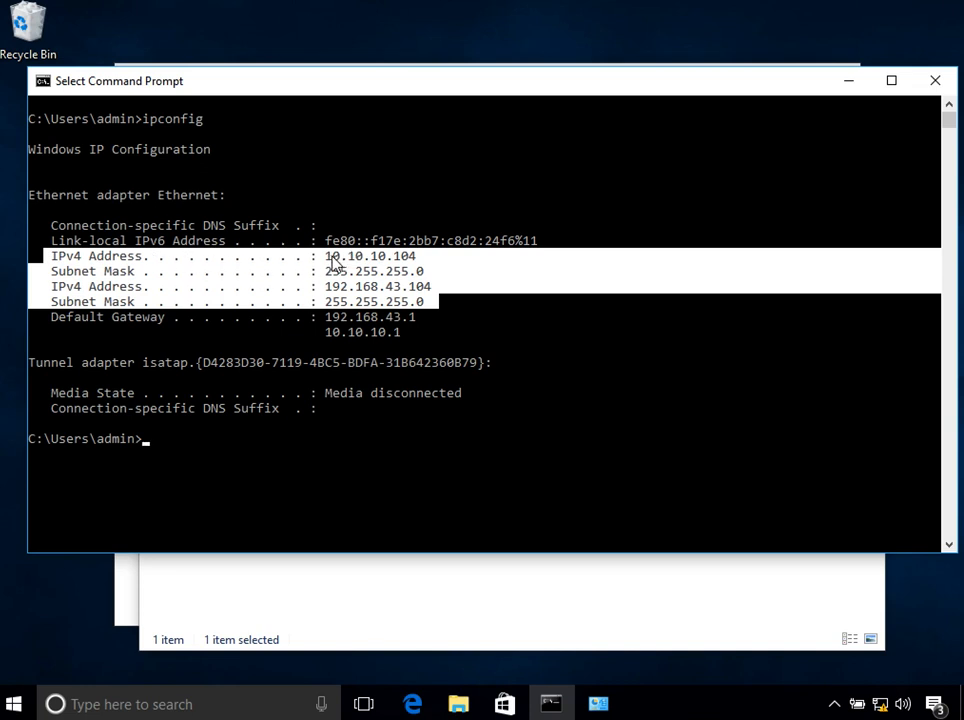
pyautogui.moveTo(408, 268)
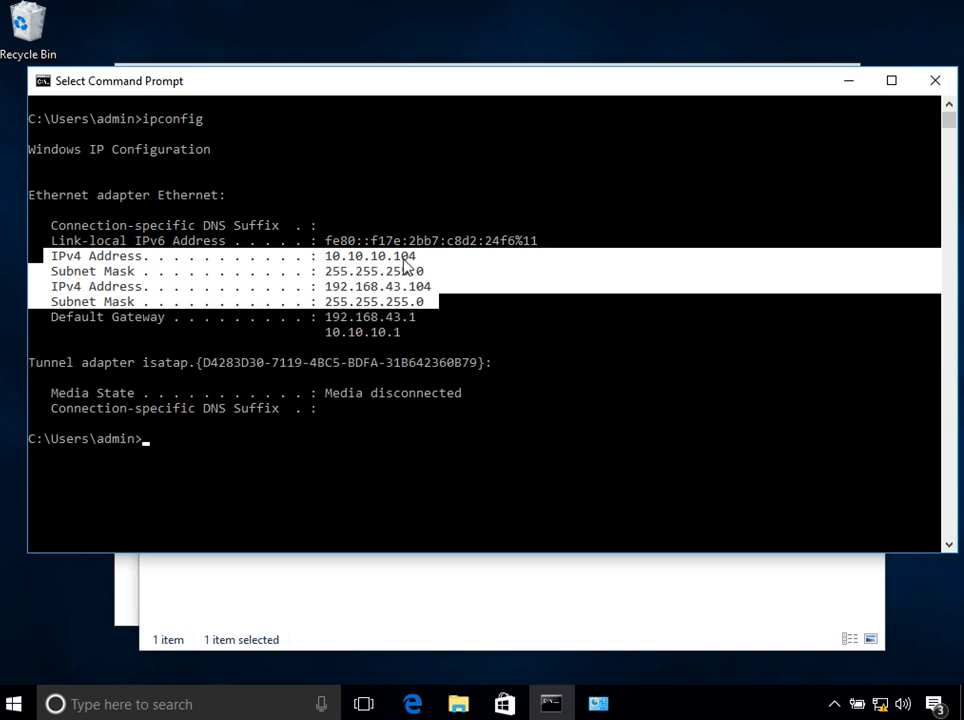
pyautogui.moveTo(370, 296)
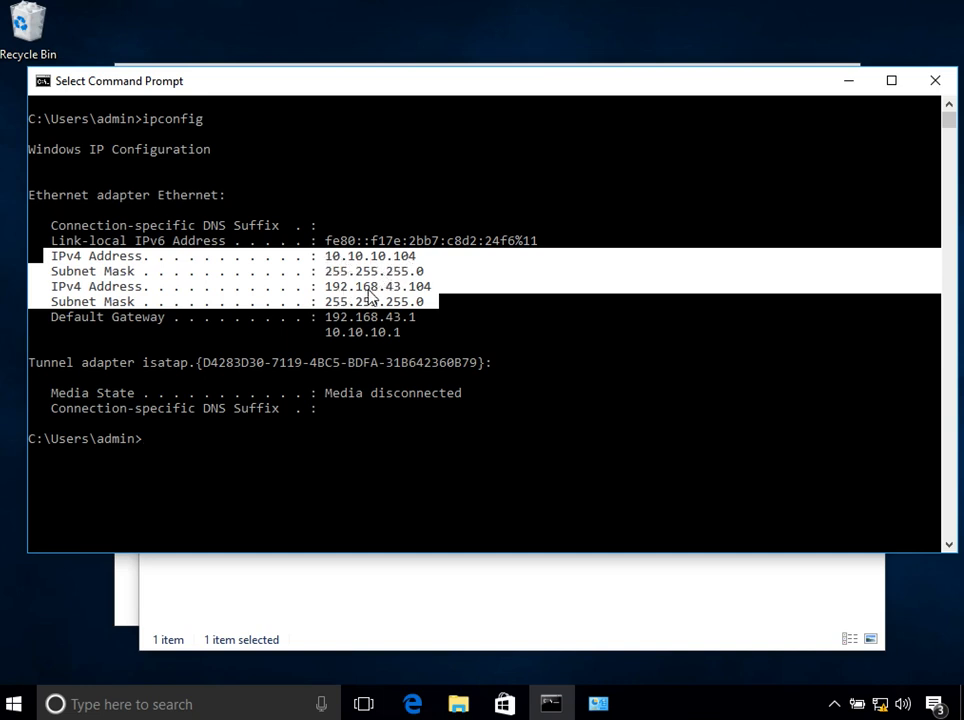
pyautogui.moveTo(424, 298)
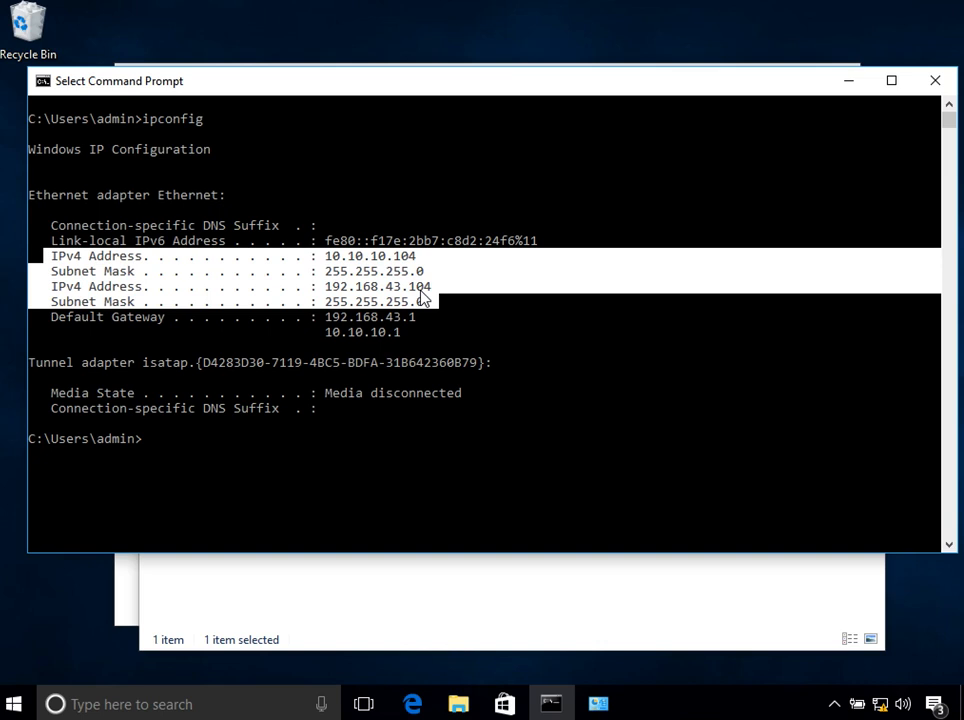
pyautogui.moveTo(348, 332)
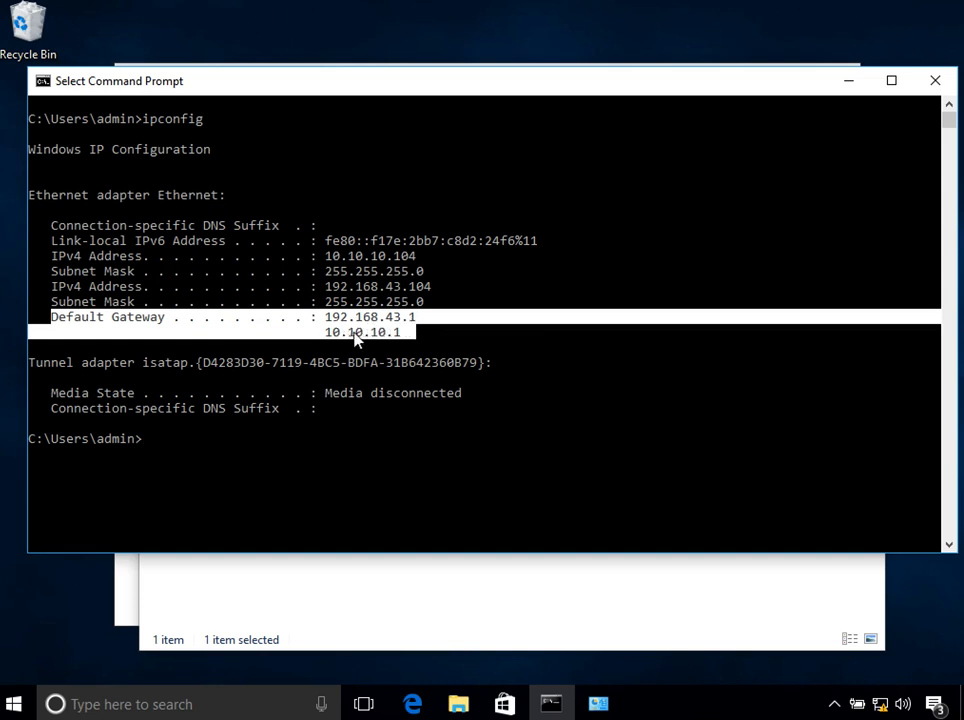
pyautogui.moveTo(784, 612)
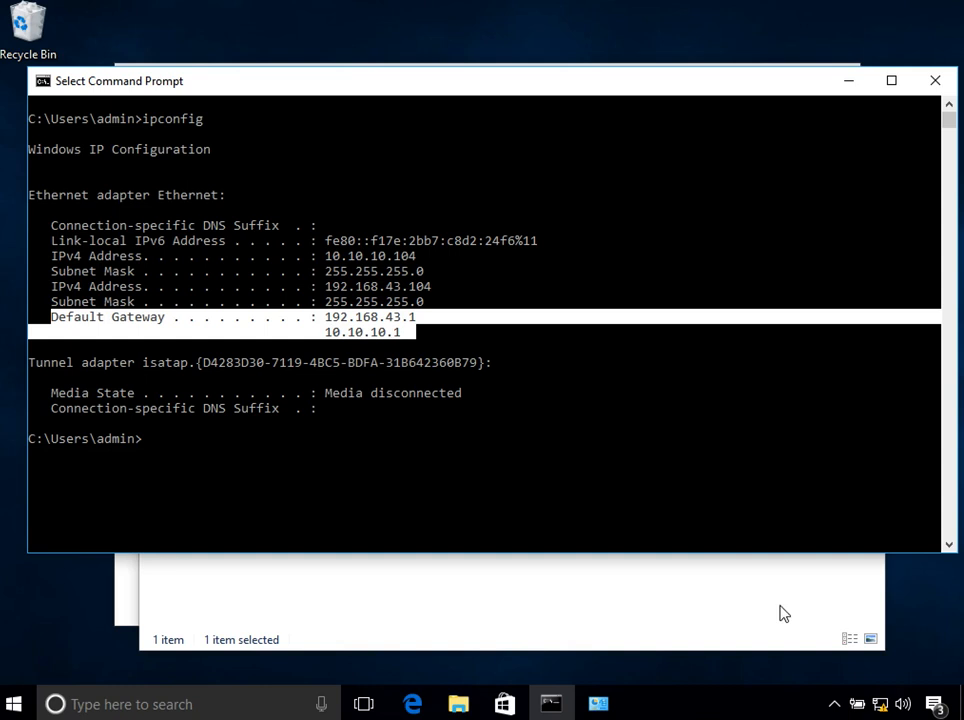
# - Reopen the Ethernet adapter's advanced IPv4 settings from its status dialog
pyautogui.rightClick(880, 704)
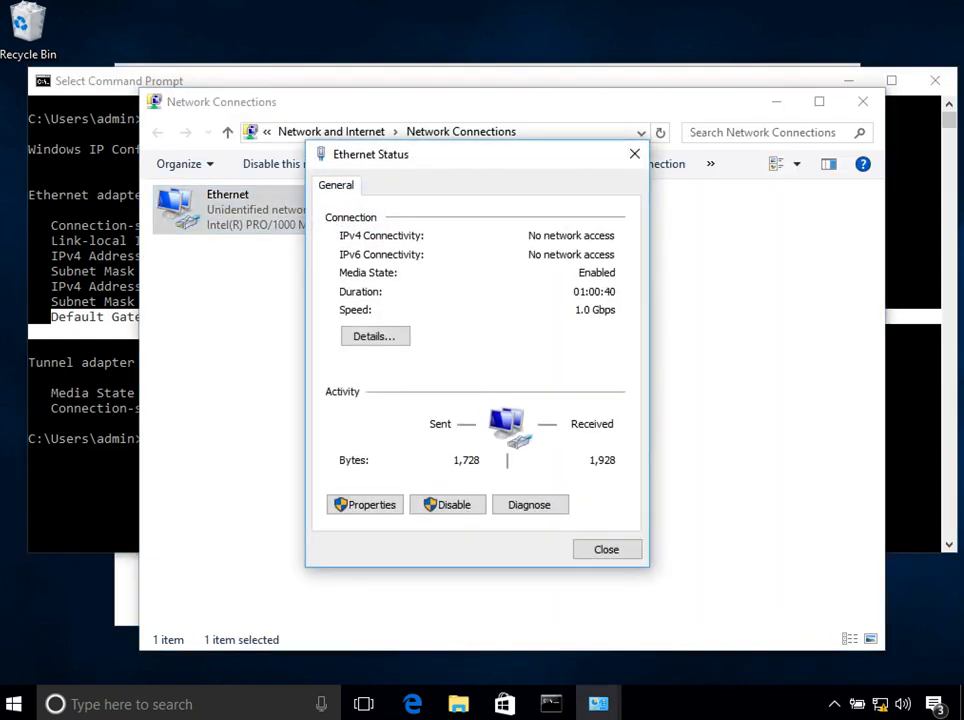
pyautogui.click(364, 504)
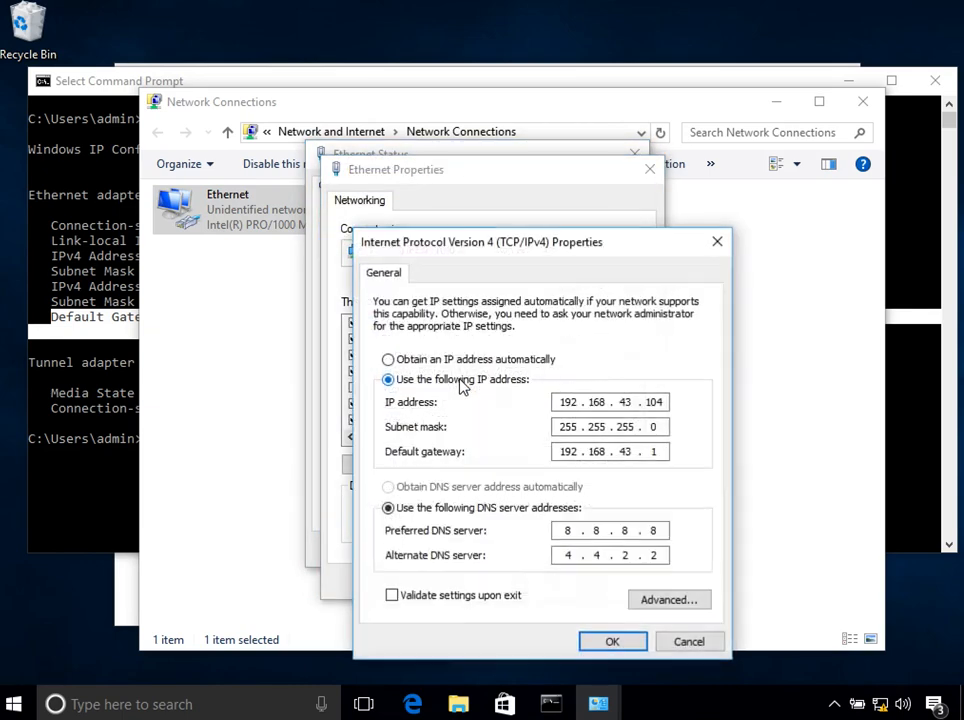
pyautogui.click(668, 600)
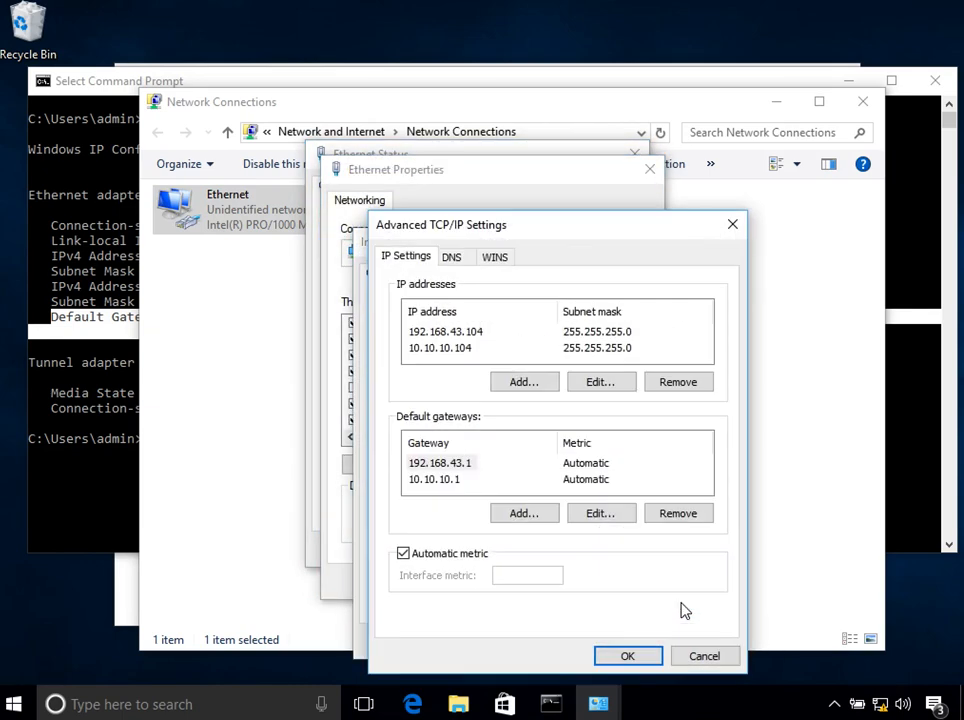
# - Review the 10.10.10.104 address entry and the gateways, then close the advanced settings
pyautogui.click(440, 348)
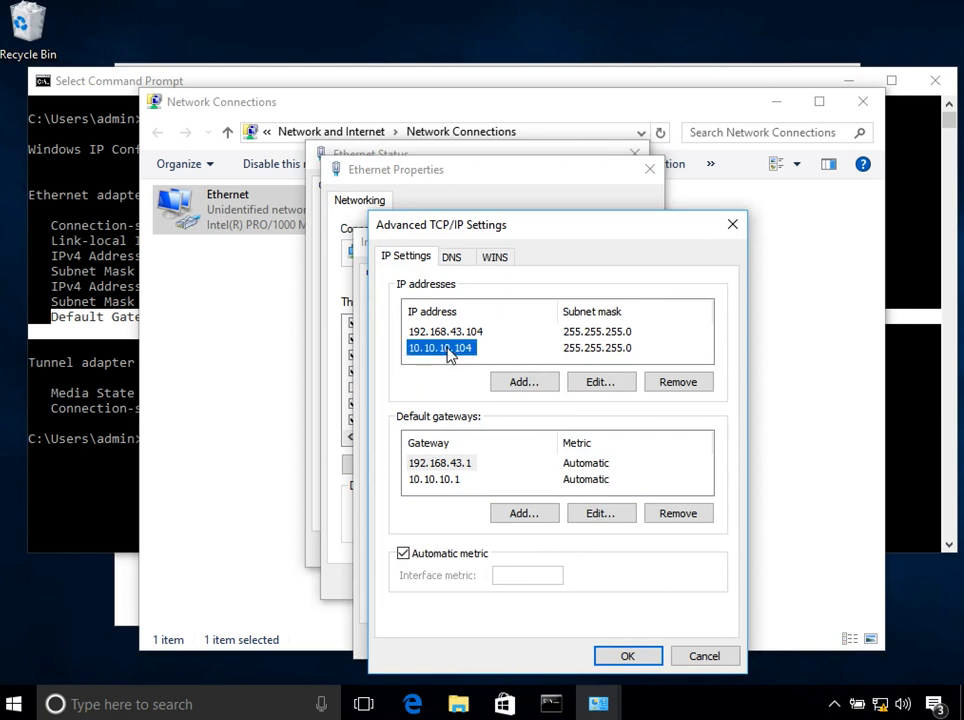
pyautogui.click(600, 380)
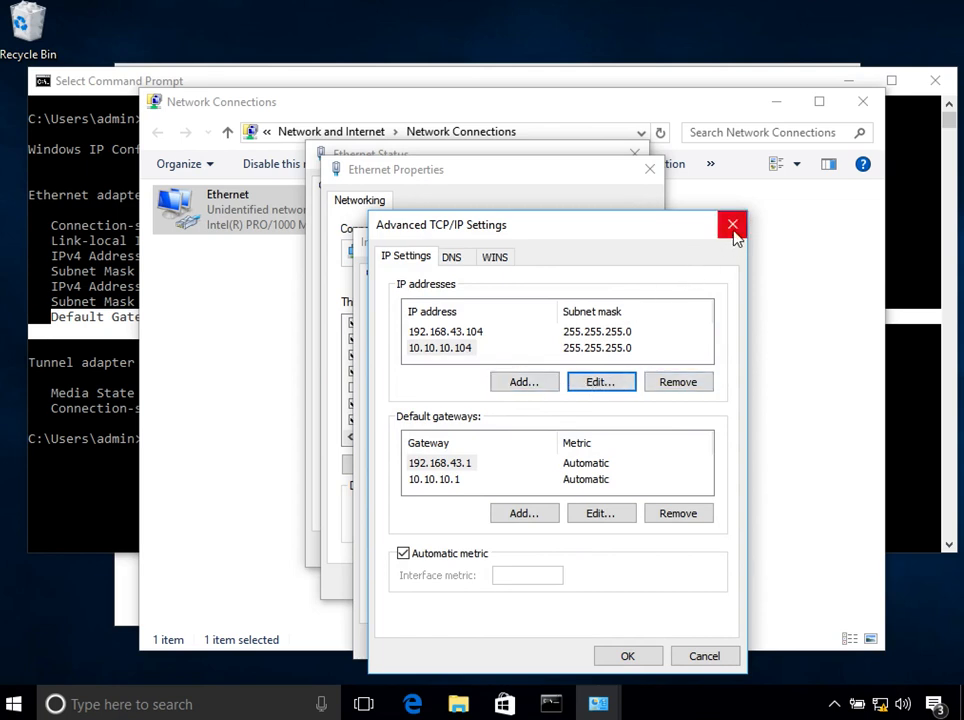
pyautogui.moveTo(732, 224)
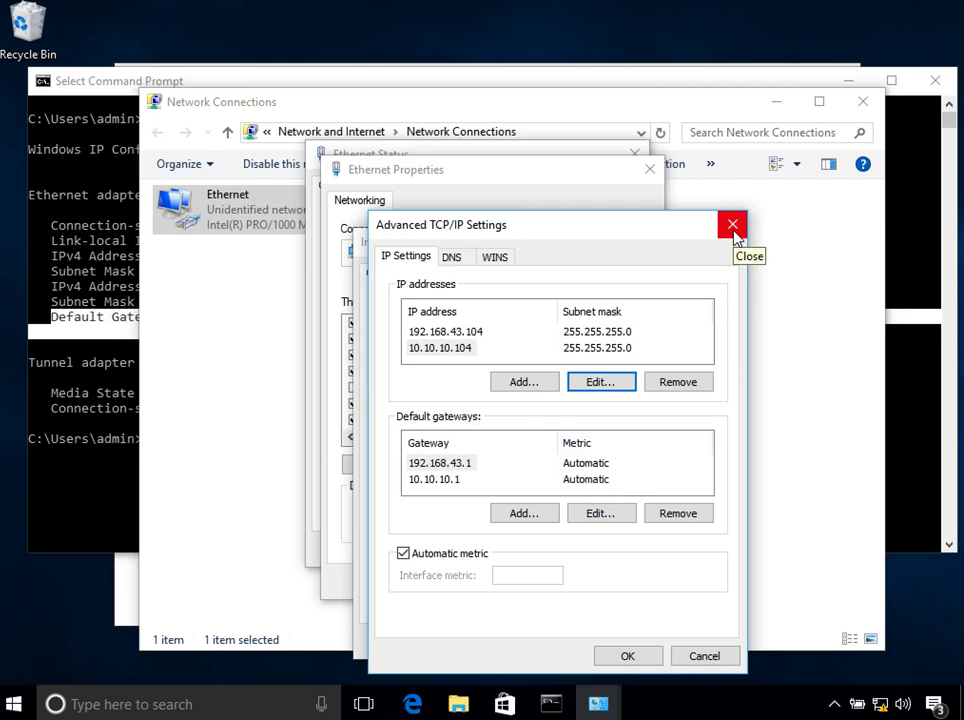
pyautogui.click(732, 224)
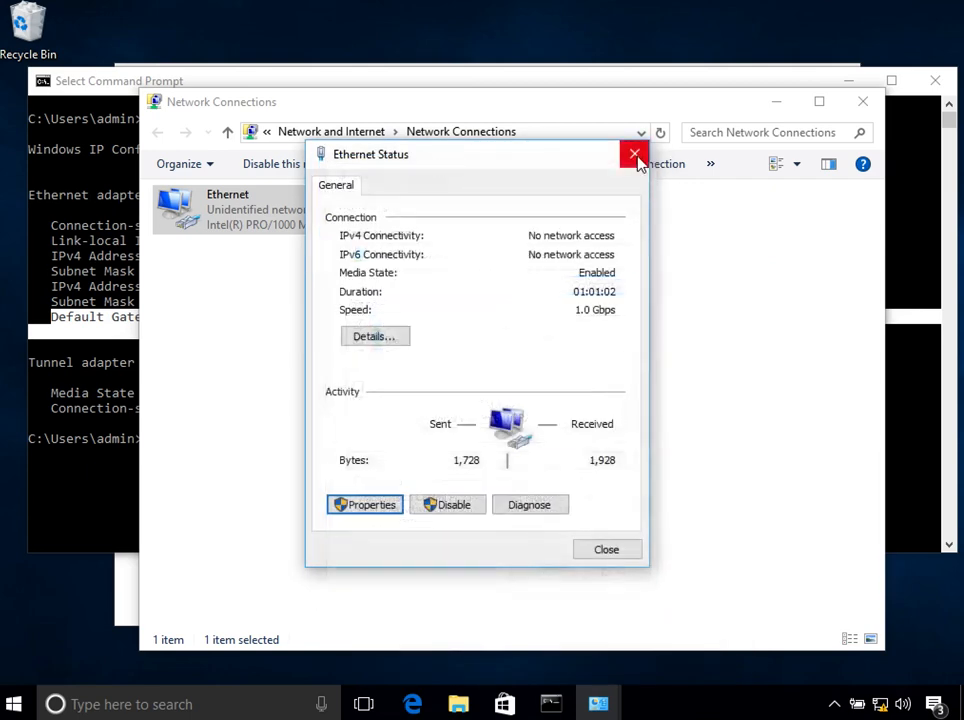
# - Close Ethernet Status, Network Connections and Network and Sharing Center, leaving the desktop
pyautogui.click(634, 154)
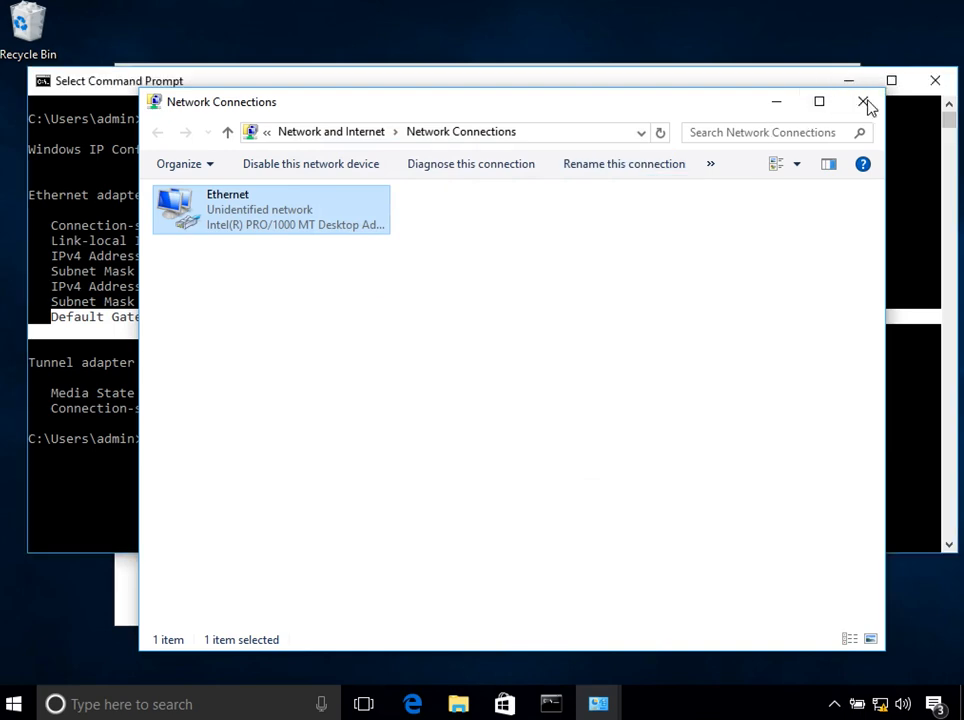
pyautogui.click(862, 104)
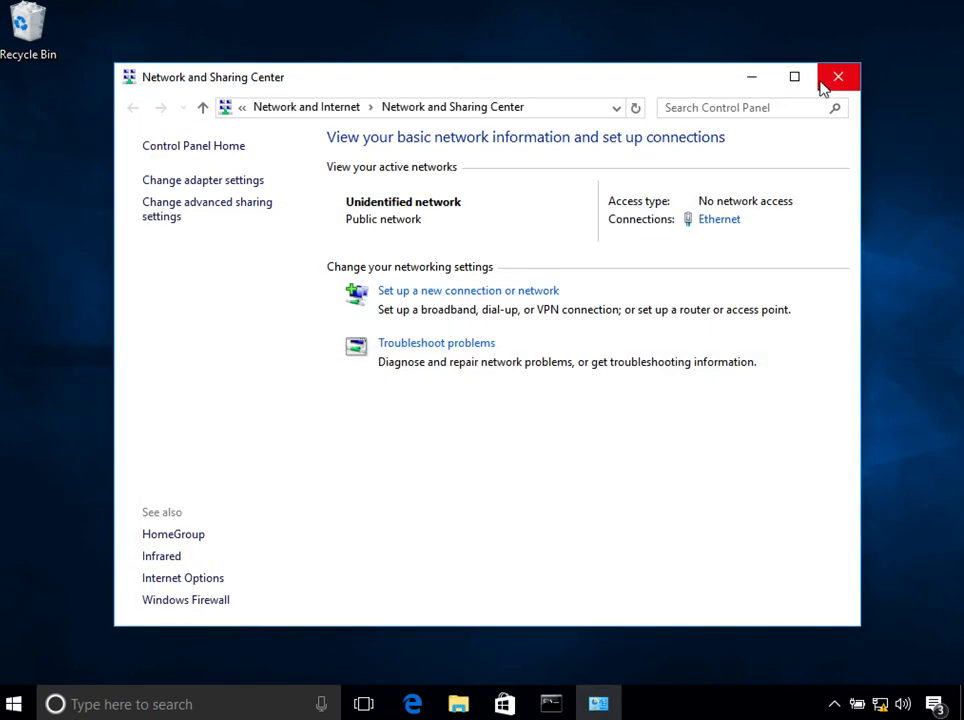
pyautogui.click(838, 76)
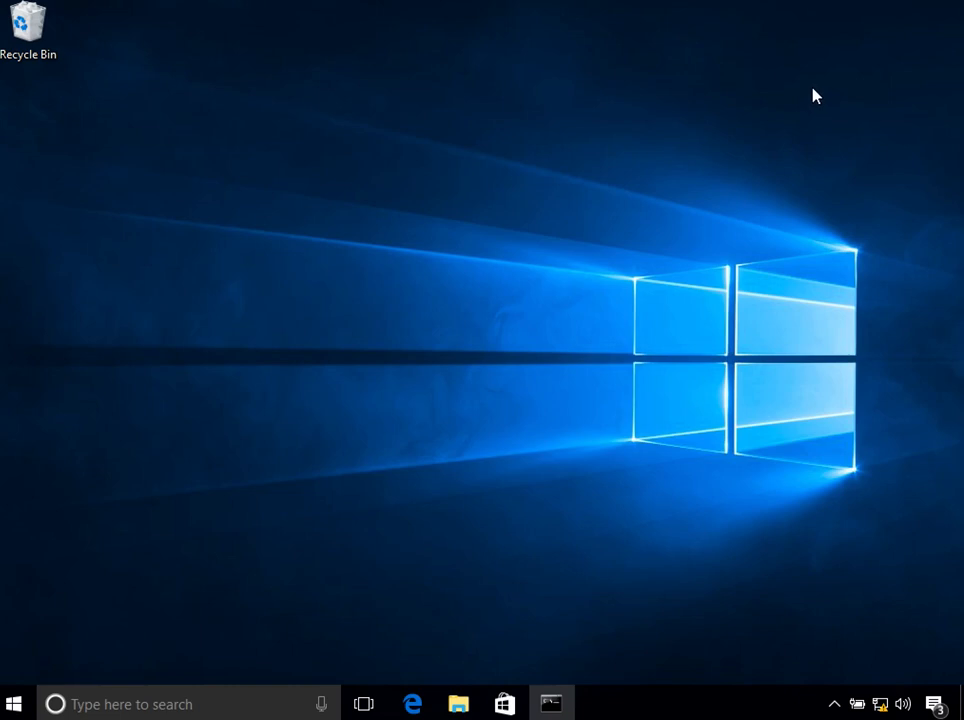
pyautogui.moveTo(840, 50)
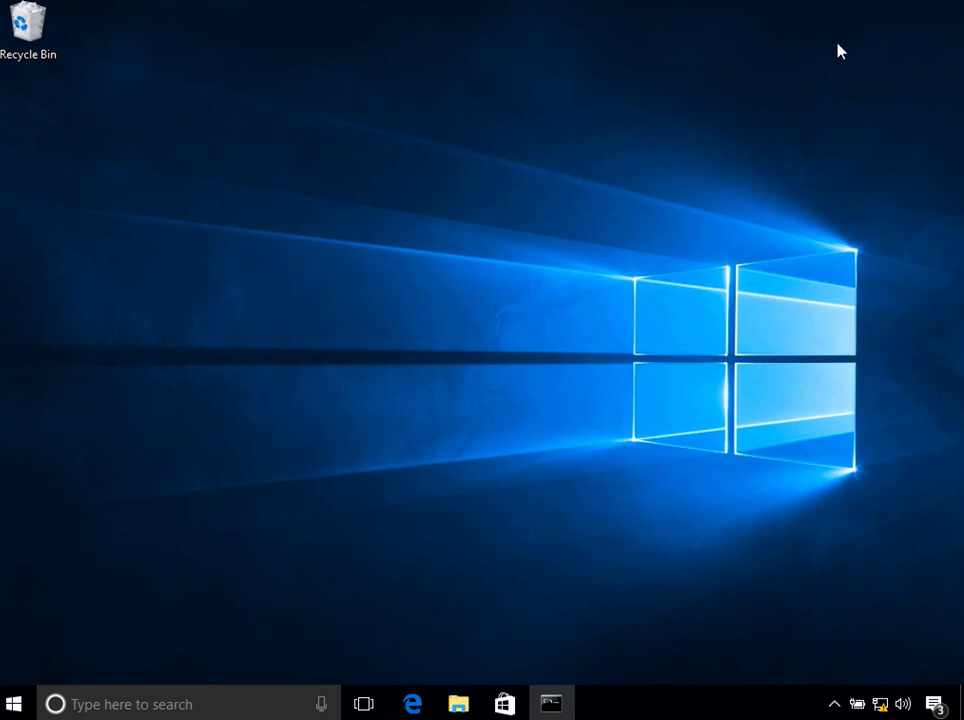
pyautogui.moveTo(856, 4)
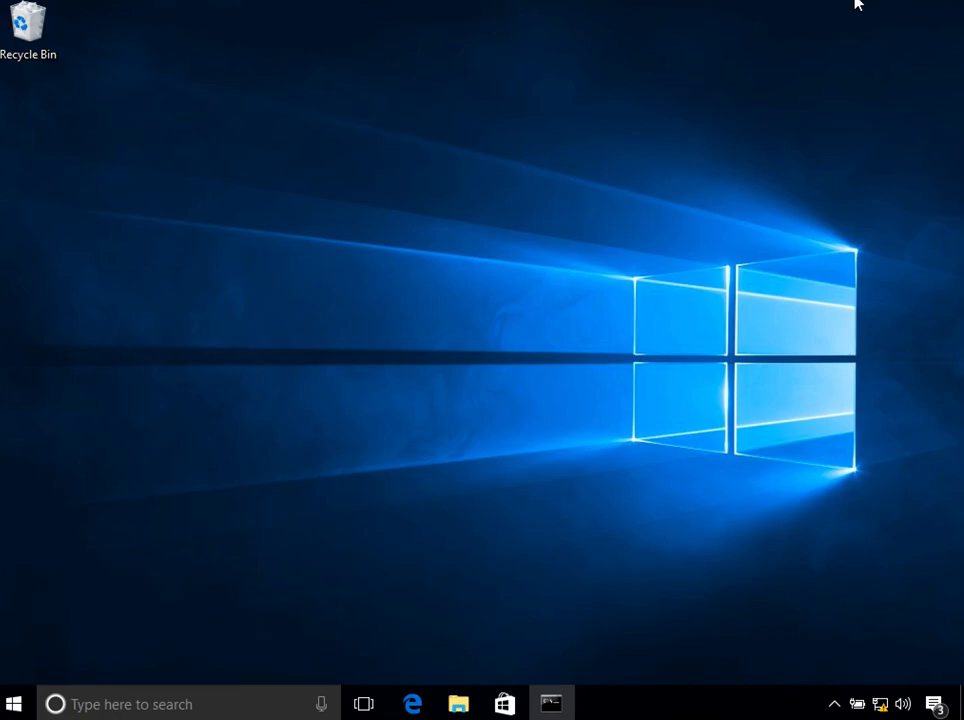